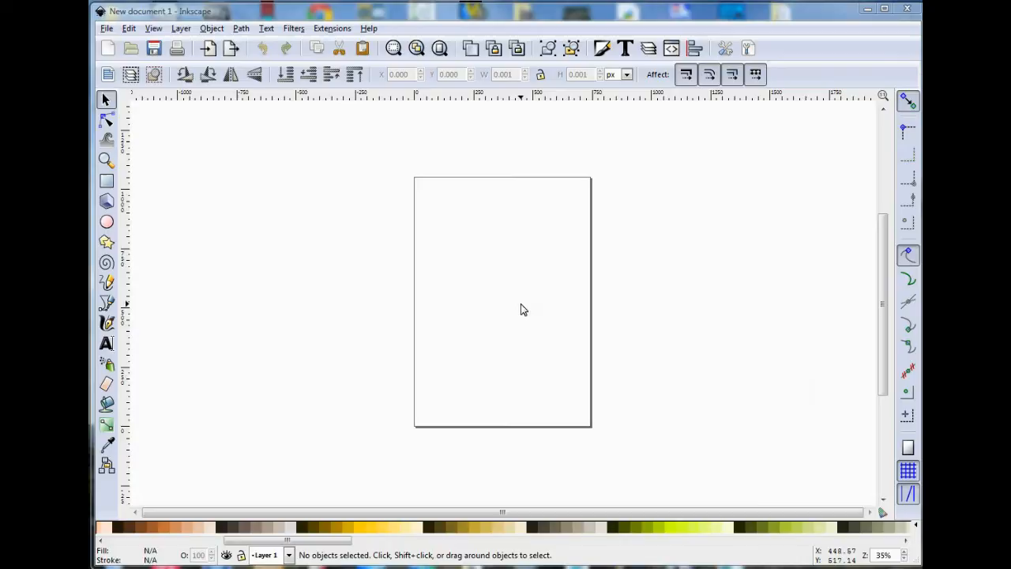
- Drag out a large black-filled rectangle spanning most of the page
{"action": "left_click", "coordinate": [107, 28]}
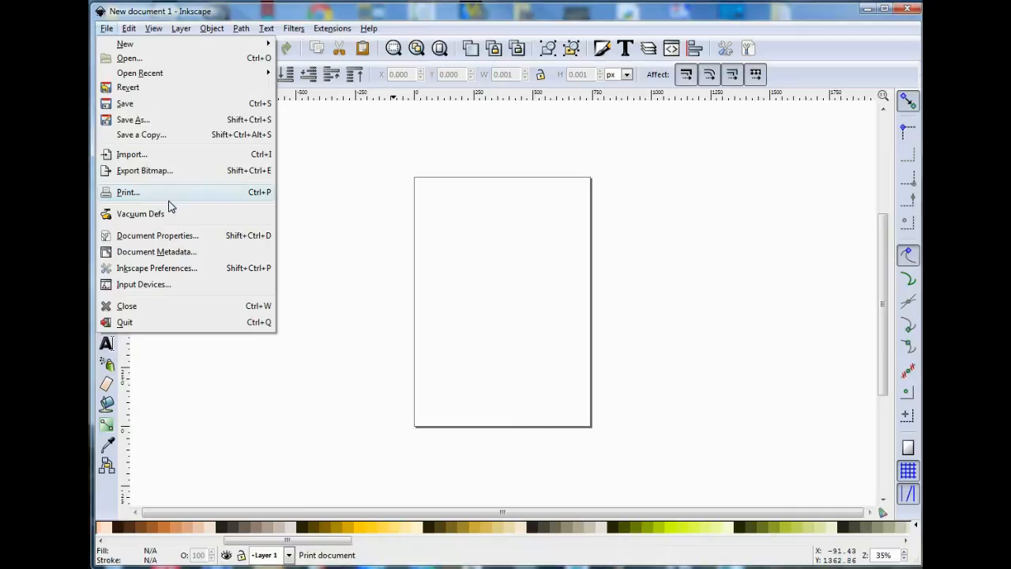
{"action": "left_click", "coordinate": [157, 234]}
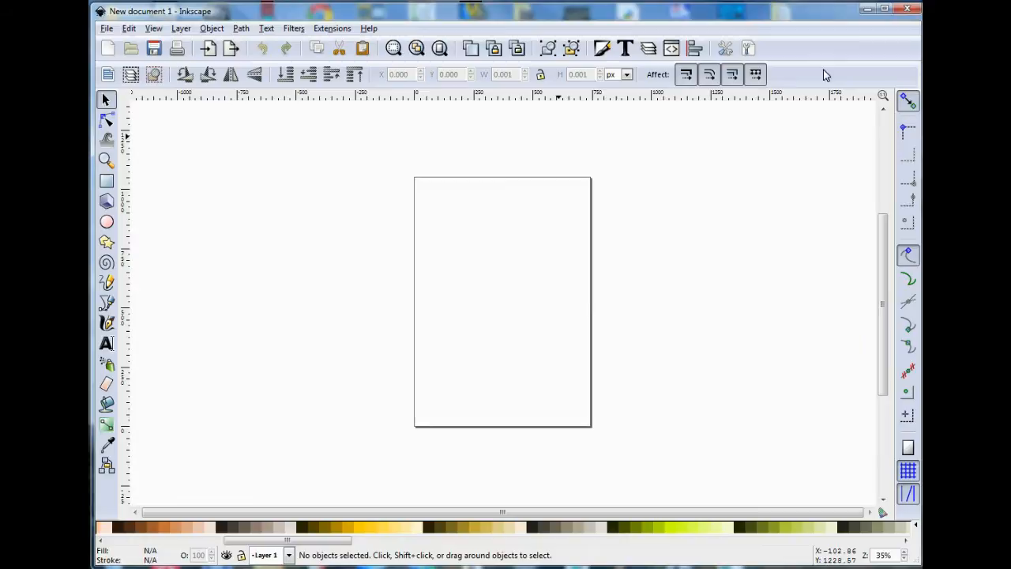
{"action": "mouse_move", "coordinate": [474, 255]}
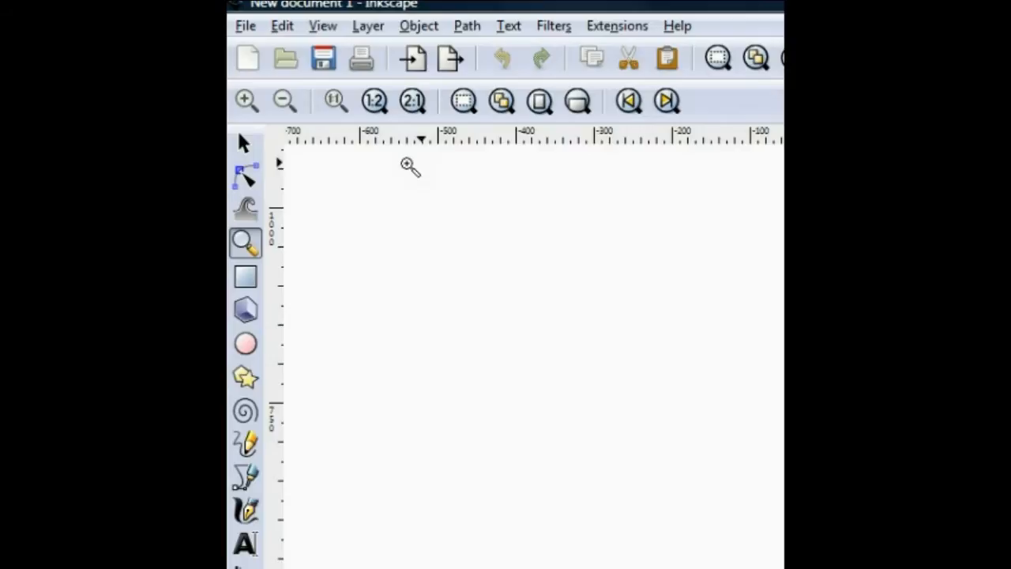
{"action": "mouse_move", "coordinate": [245, 142]}
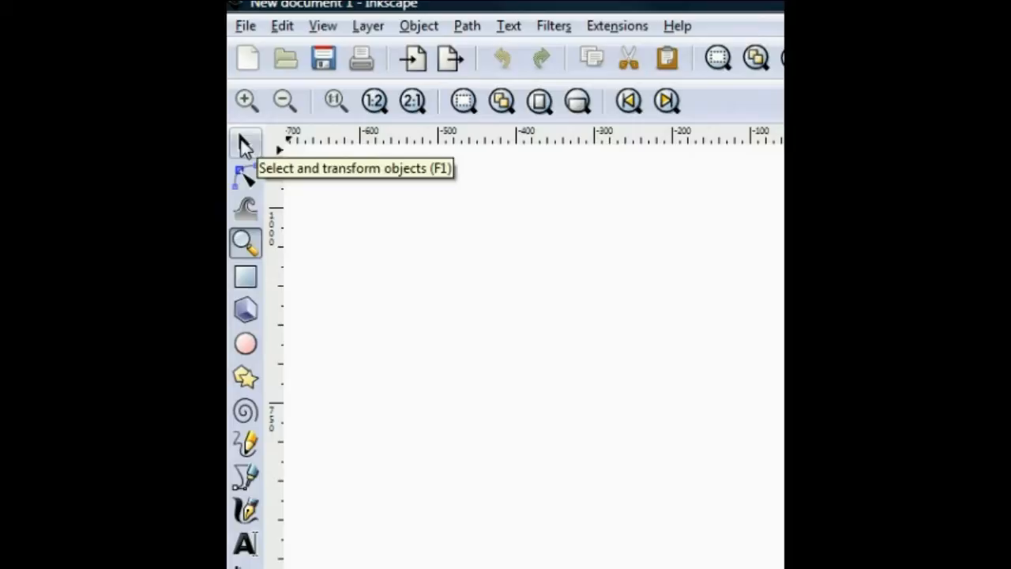
{"action": "mouse_move", "coordinate": [246, 245]}
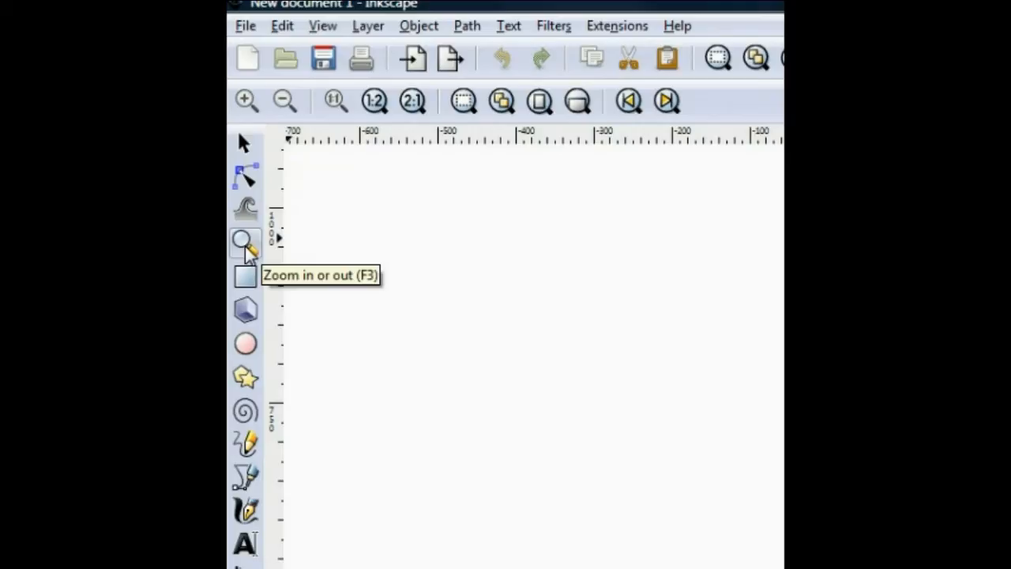
{"action": "mouse_move", "coordinate": [245, 281]}
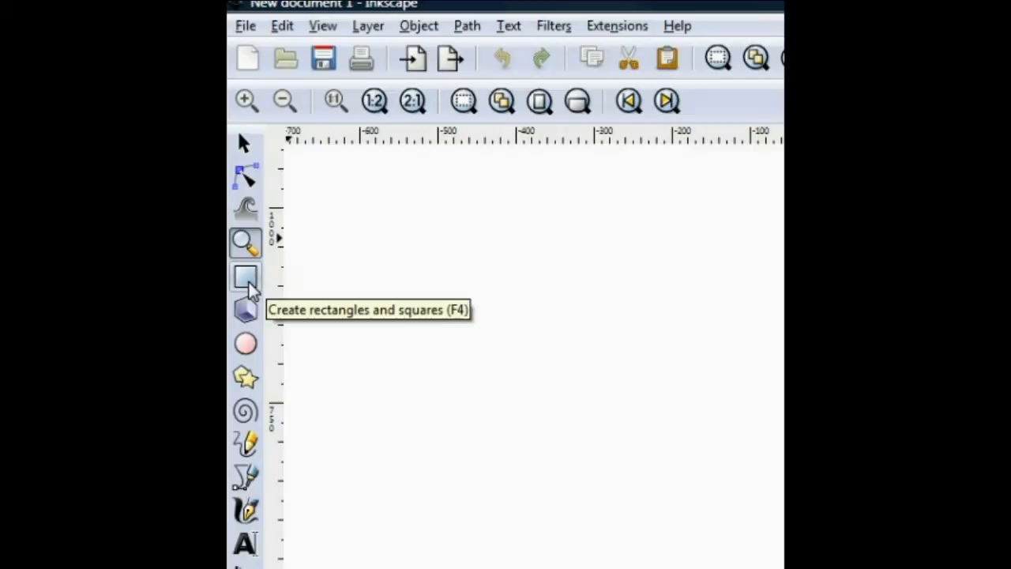
{"action": "mouse_move", "coordinate": [249, 482]}
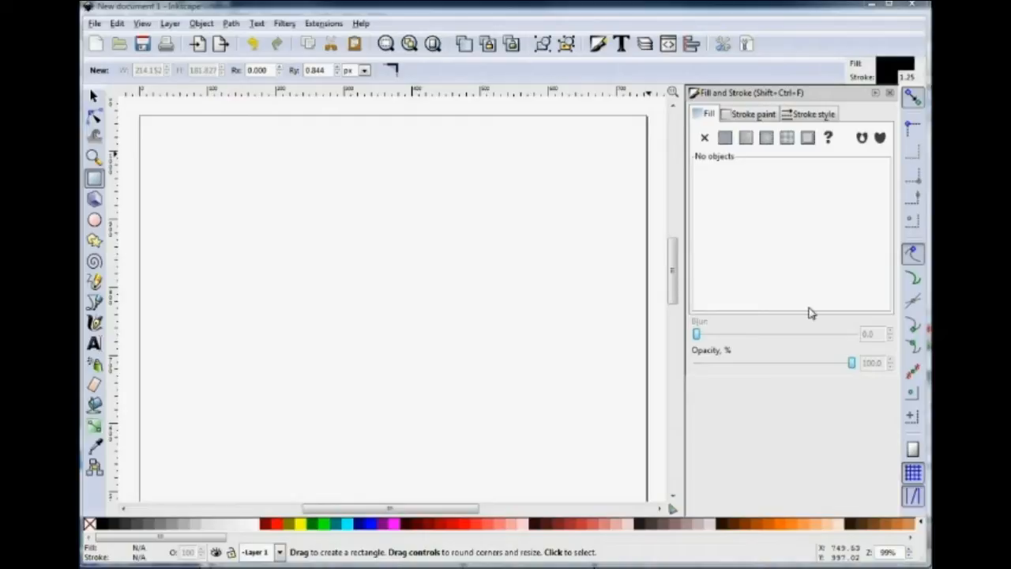
{"action": "mouse_move", "coordinate": [190, 164]}
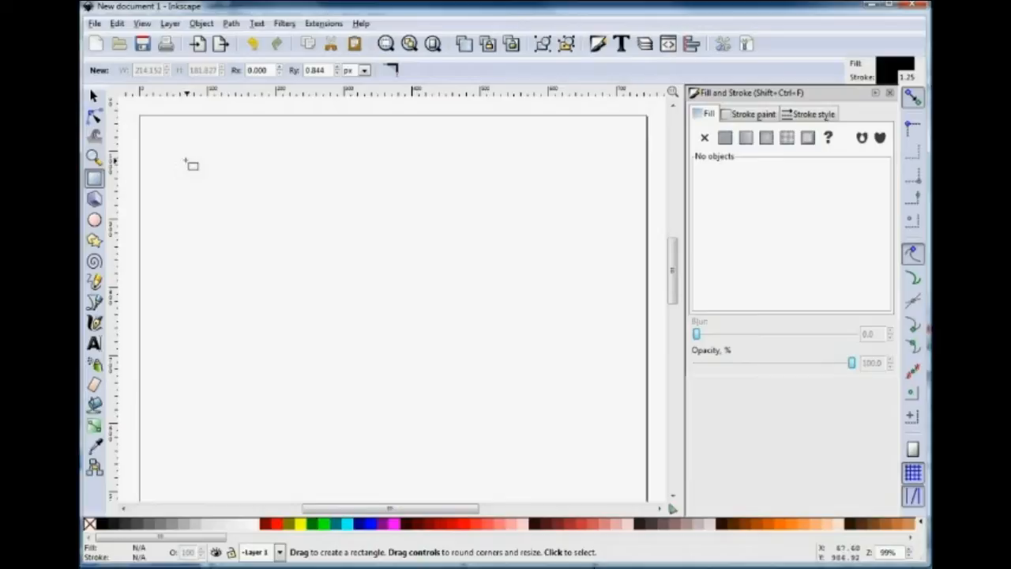
{"action": "left_click_drag", "start_coordinate": [186, 160], "coordinate": [514, 454]}
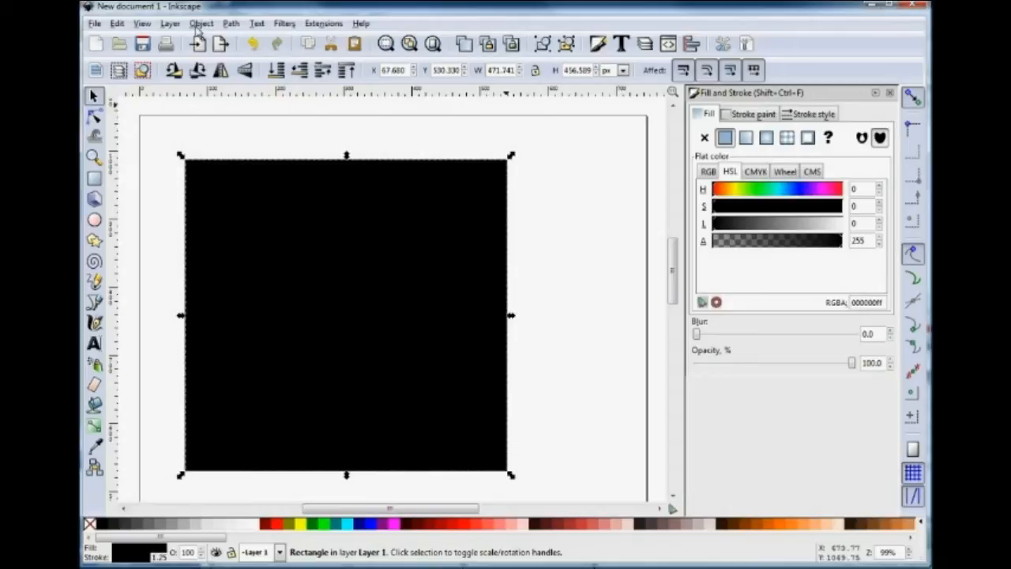
- Set the rectangle's fill to none (X), leaving only its thick black outline
{"action": "left_click", "coordinate": [200, 23]}
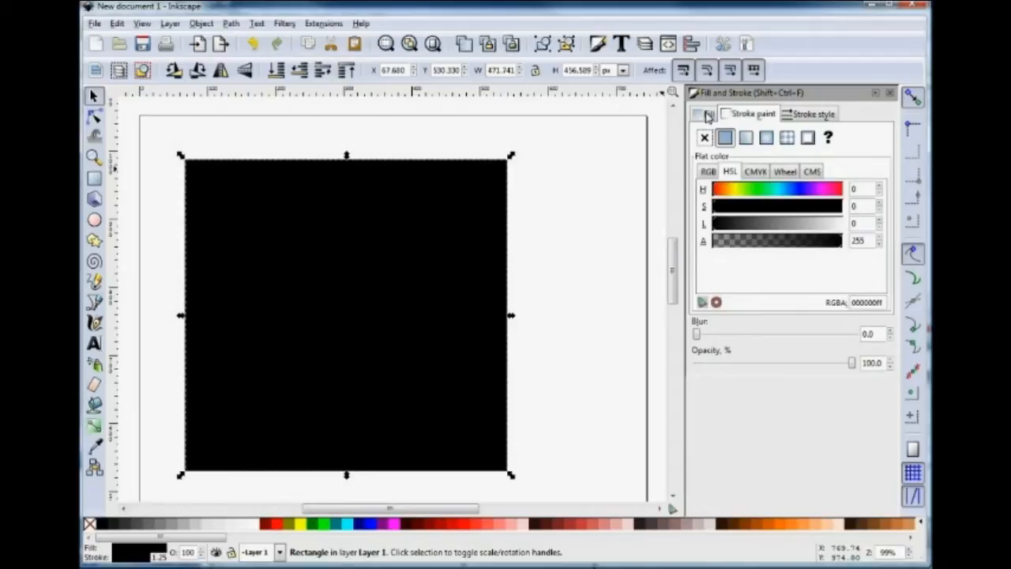
{"action": "left_click", "coordinate": [704, 137]}
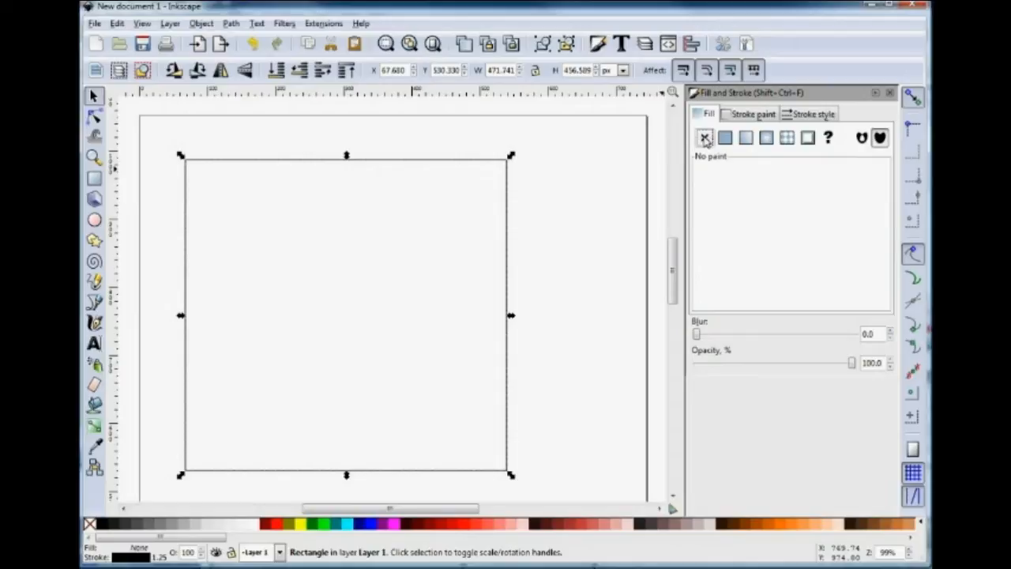
{"action": "left_click", "coordinate": [814, 113]}
{"action": "type", "text": "4.000"}
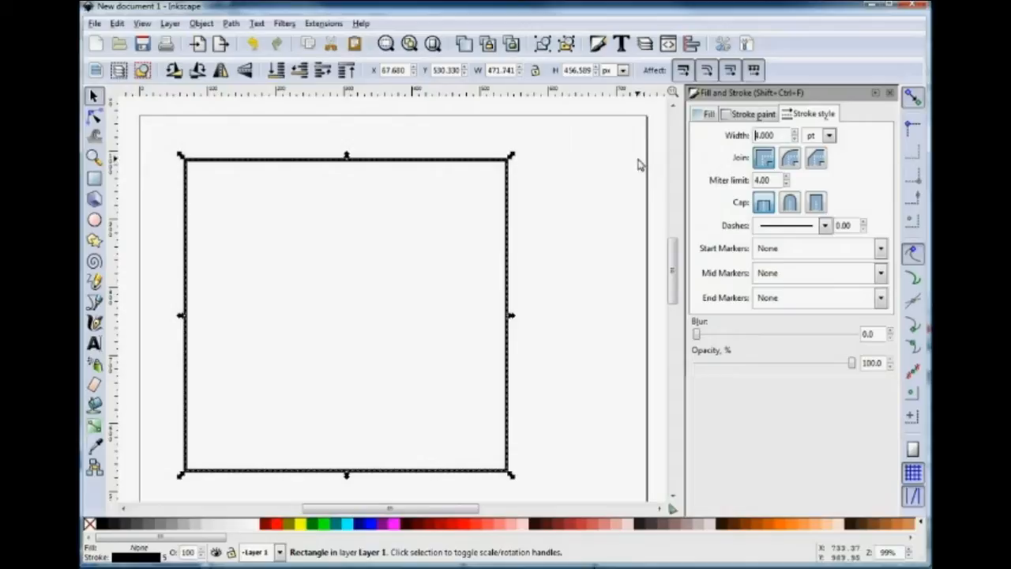
- Draw an irregular closed polygon with the Bezier tool and give it a flat color fill
{"action": "left_click", "coordinate": [93, 301]}
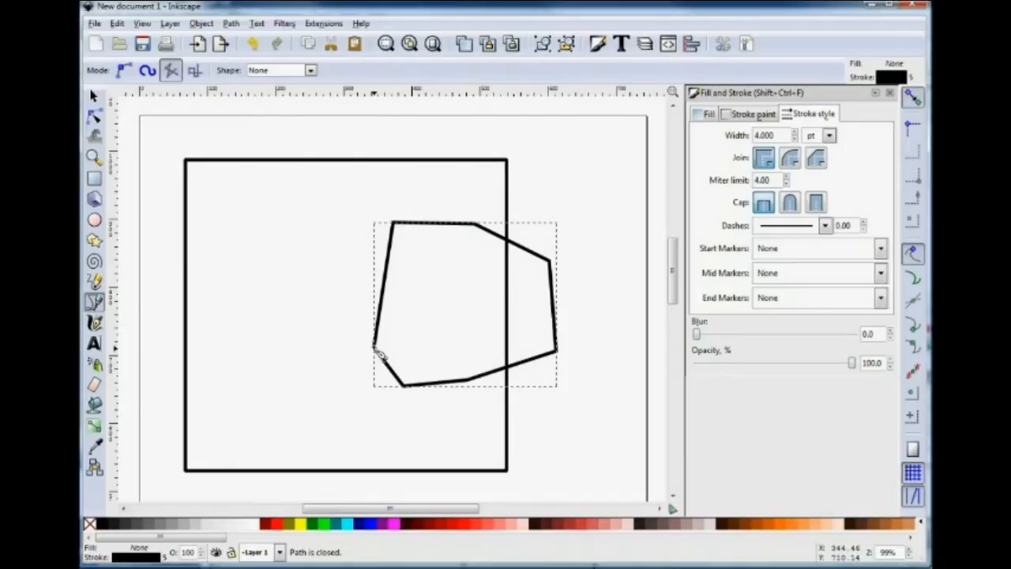
{"action": "left_click", "coordinate": [707, 113]}
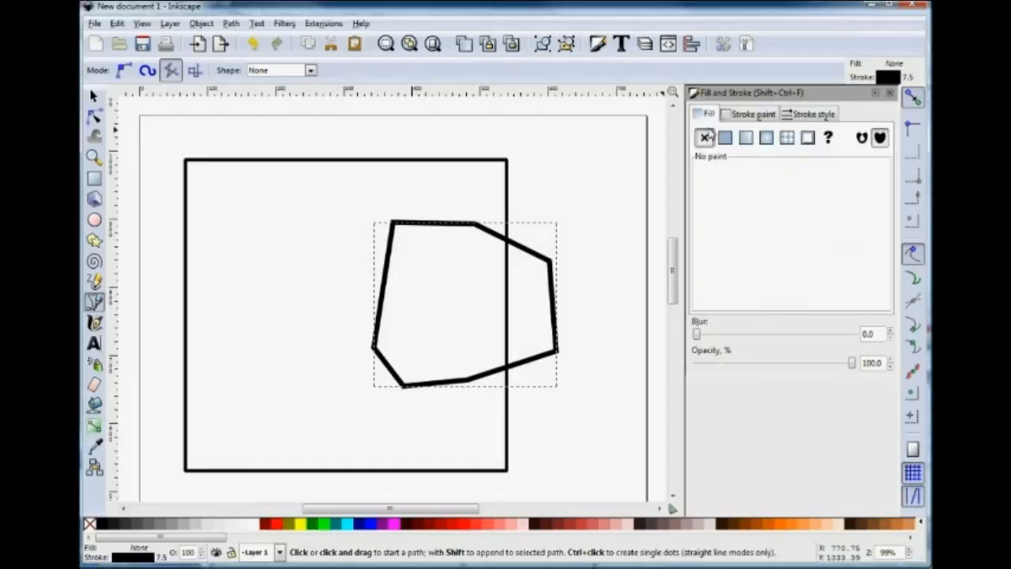
{"action": "left_click", "coordinate": [724, 137]}
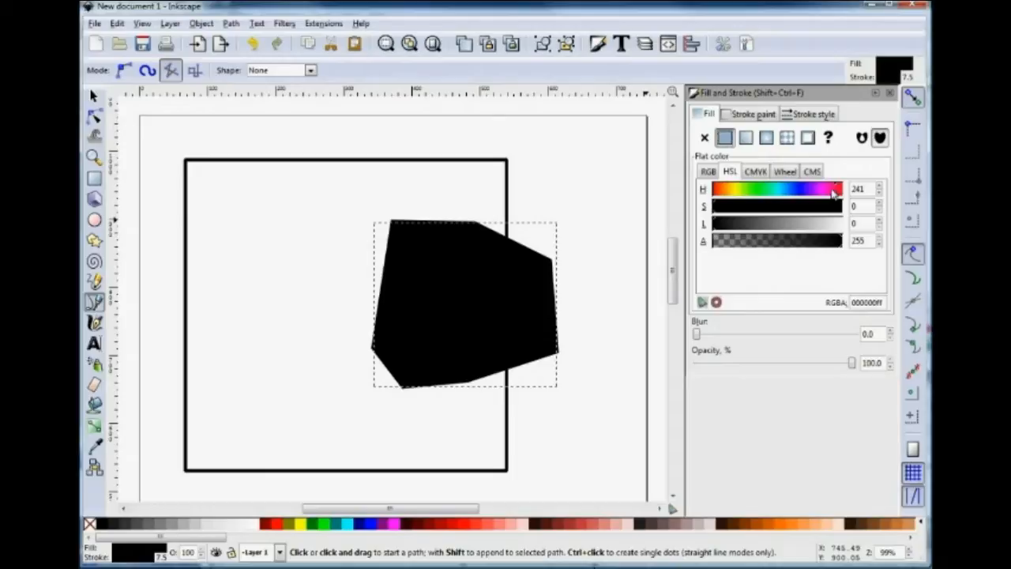
{"action": "left_click", "coordinate": [279, 524]}
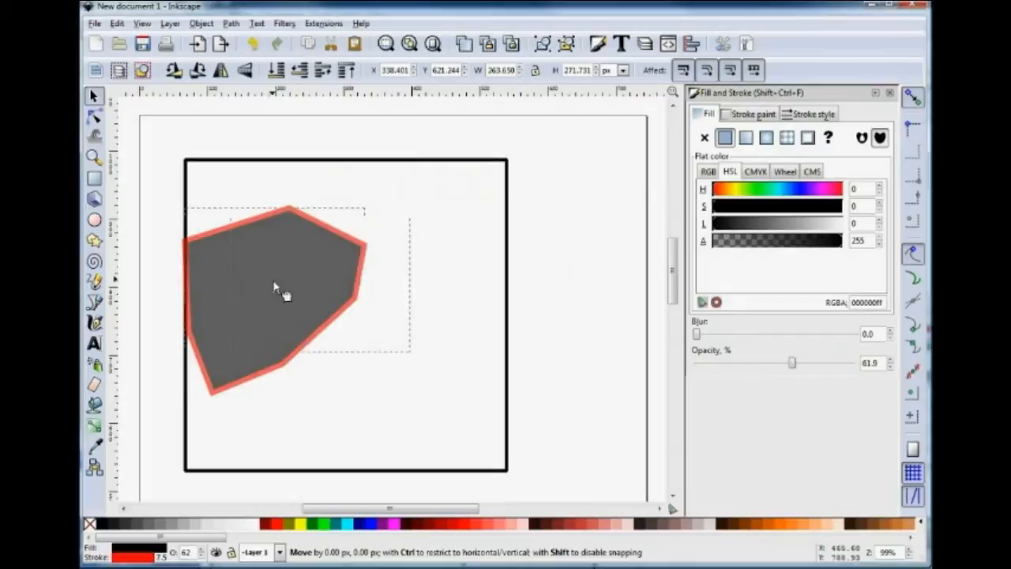
- Drag the polygon leftward to sit at the frame's left side
{"action": "left_click_drag", "start_coordinate": [276, 292], "coordinate": [384, 284]}
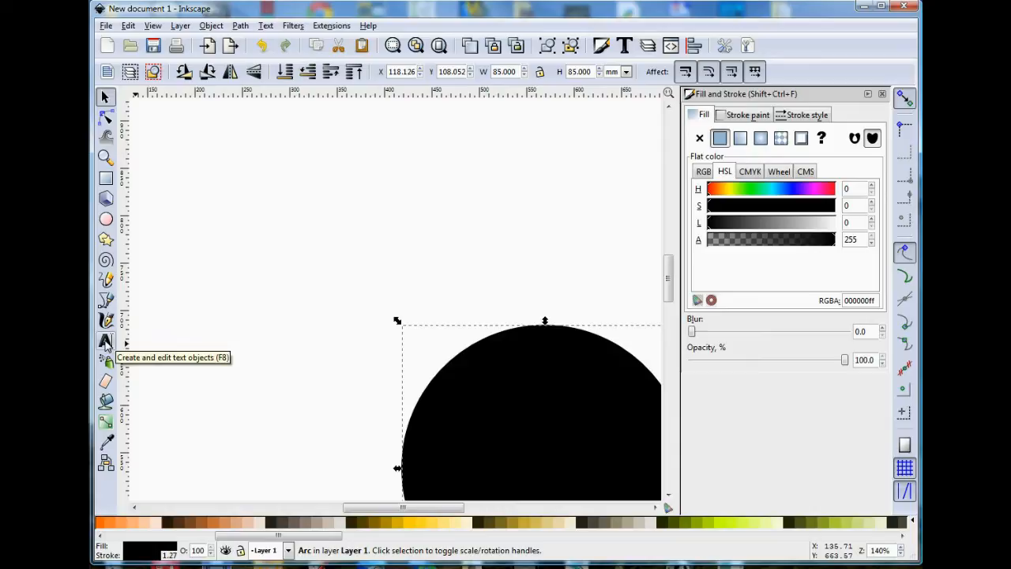
- Add the text 'This is Inkscape' and apply a line break after 'This'
{"action": "left_click", "coordinate": [105, 341]}
{"action": "type", "text": "This is Inksc"}
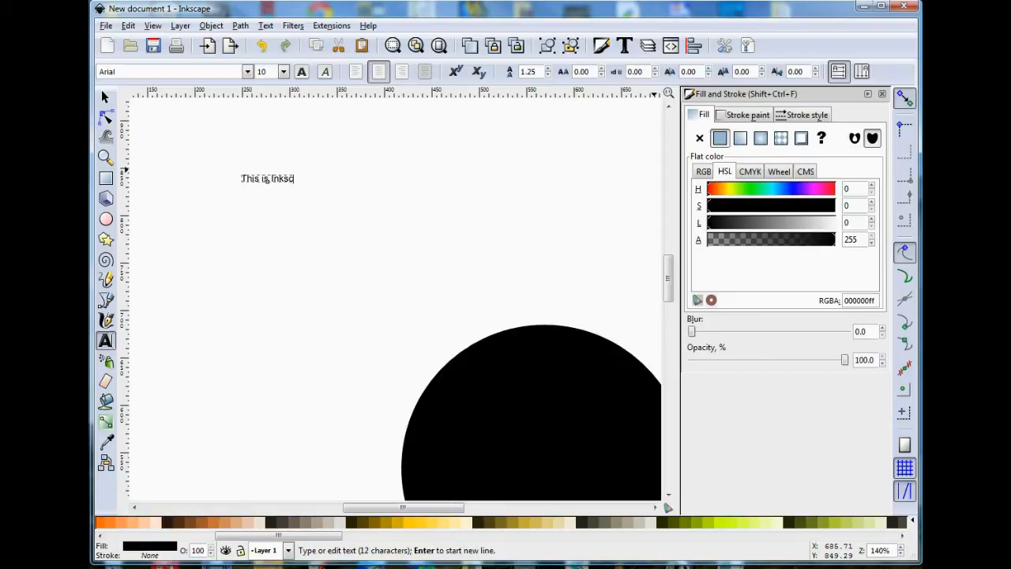
{"action": "type", "text": "ape"}
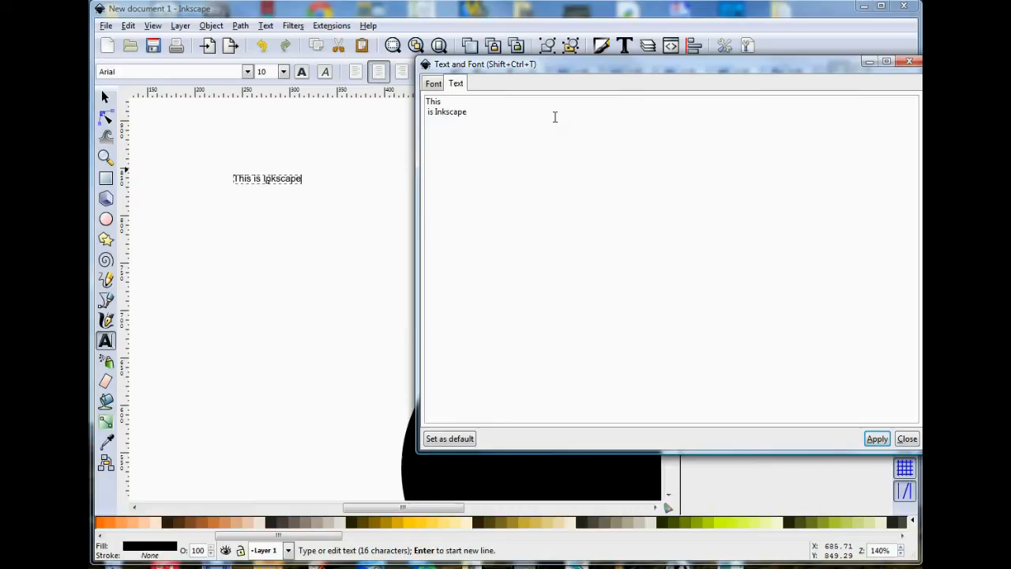
{"action": "left_click", "coordinate": [877, 438]}
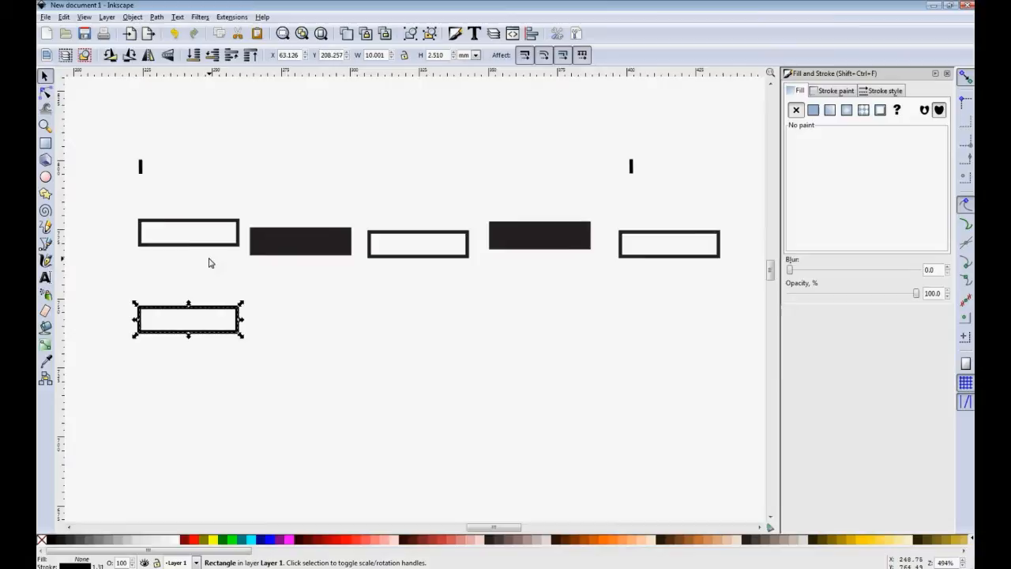
{"action": "left_click", "coordinate": [63, 16]}
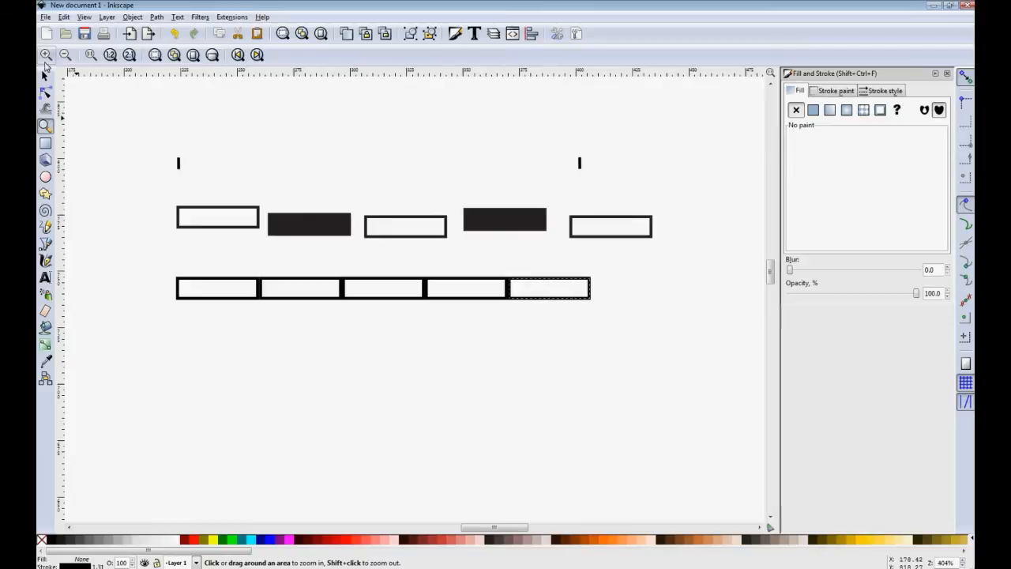
- Select the second and fourth bar blocks and fill them solid black
{"action": "left_click", "coordinate": [466, 288]}
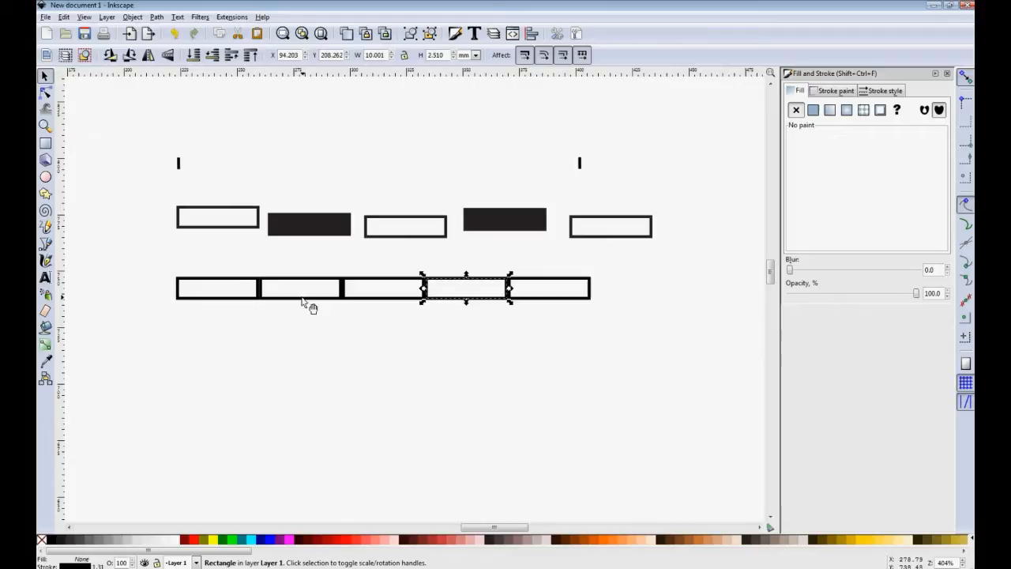
{"action": "left_click", "coordinate": [813, 110]}
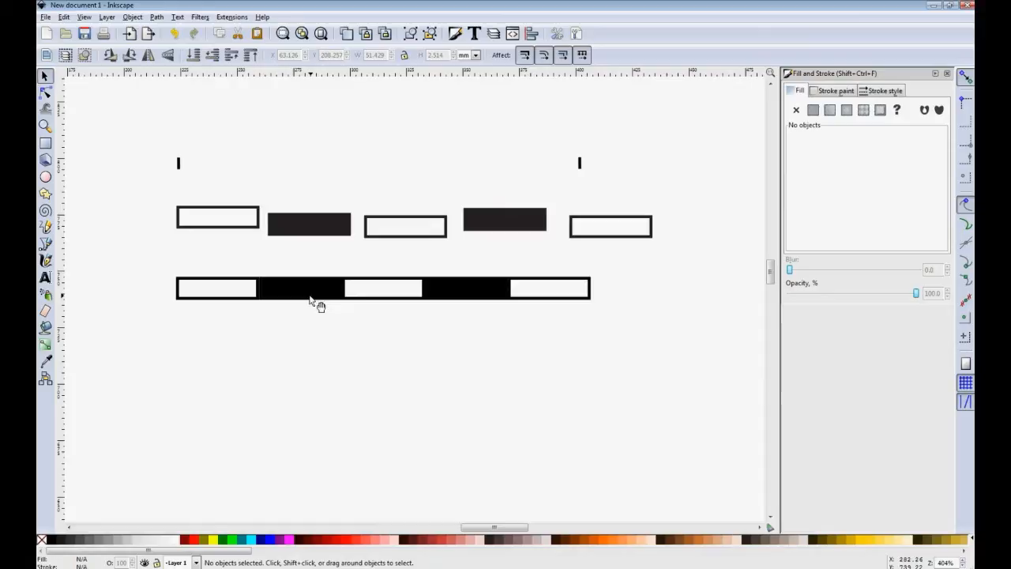
{"action": "left_click", "coordinate": [308, 294]}
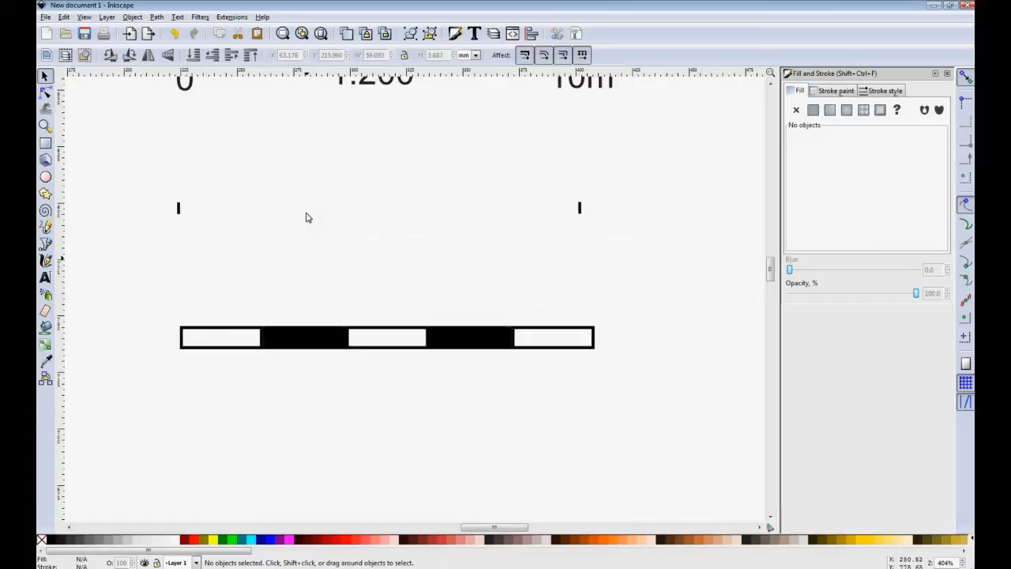
- Place the 0, 1:200 and 10m text labels above the scale bar
{"action": "left_click", "coordinate": [590, 326]}
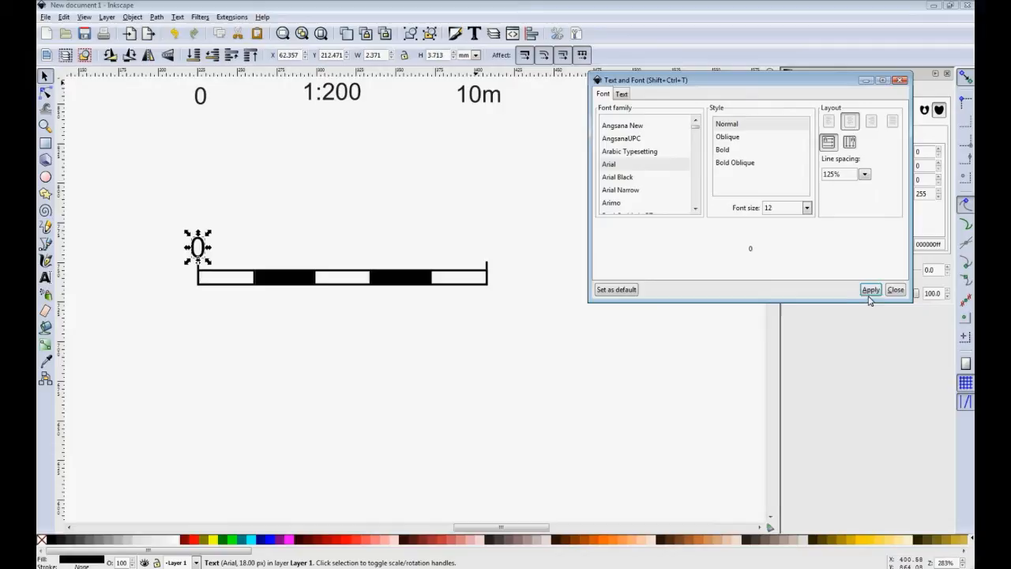
- Apply 12 pt font size to the labels and move them above the bar's ends and middle
{"action": "left_click", "coordinate": [870, 289]}
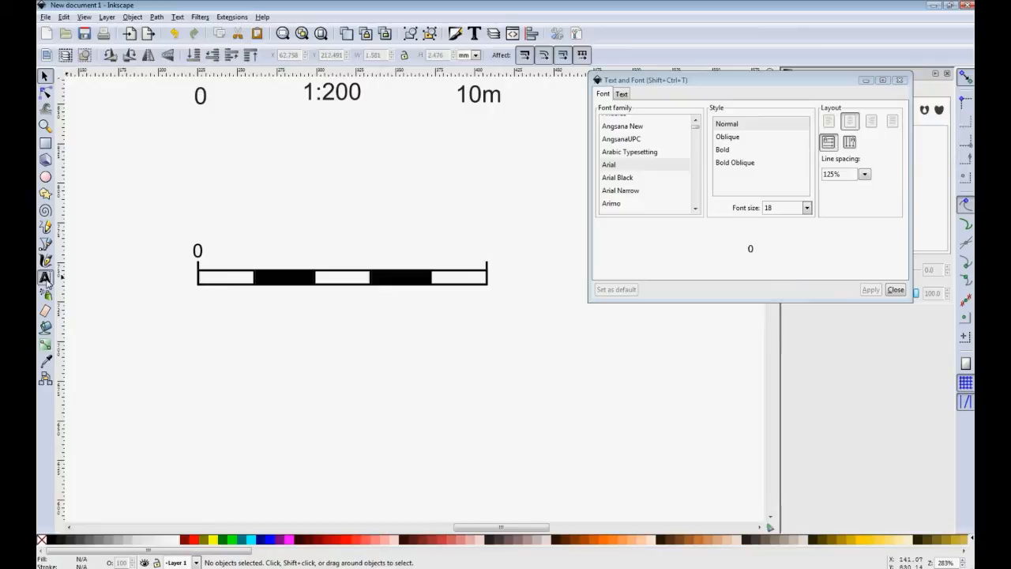
{"action": "left_click", "coordinate": [806, 208]}
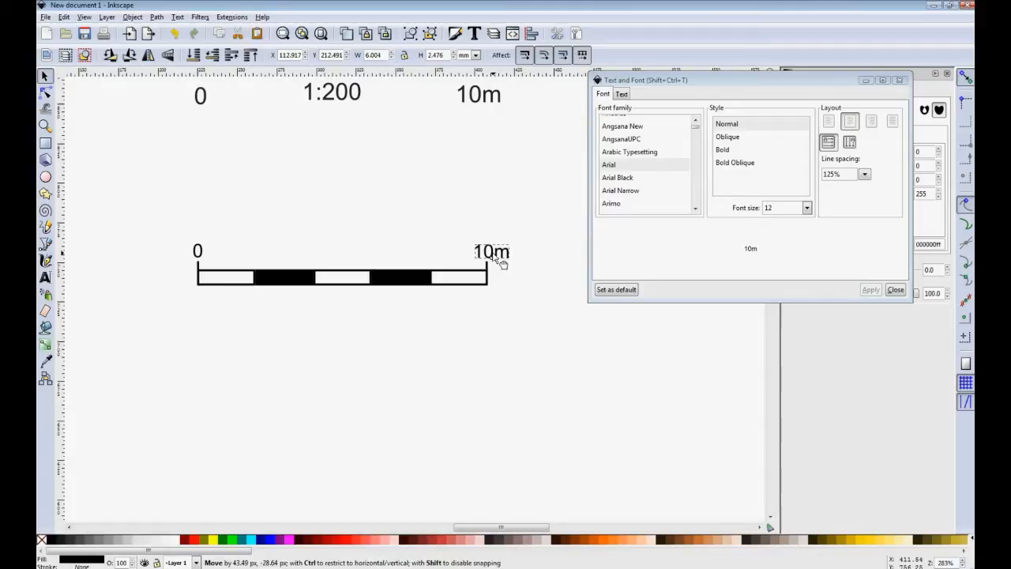
{"action": "type", "text": "1:200"}
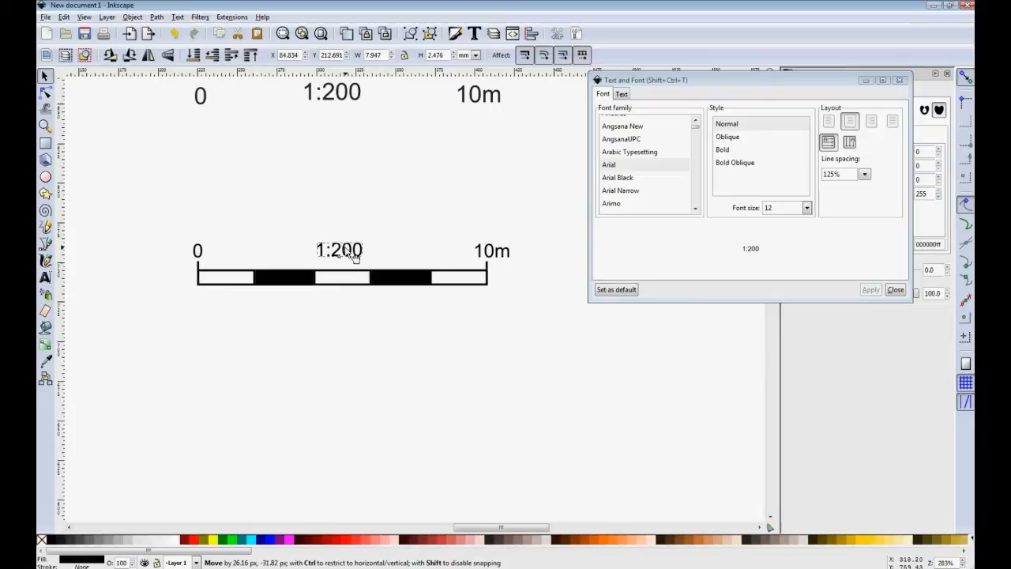
{"action": "left_click", "coordinate": [132, 17]}
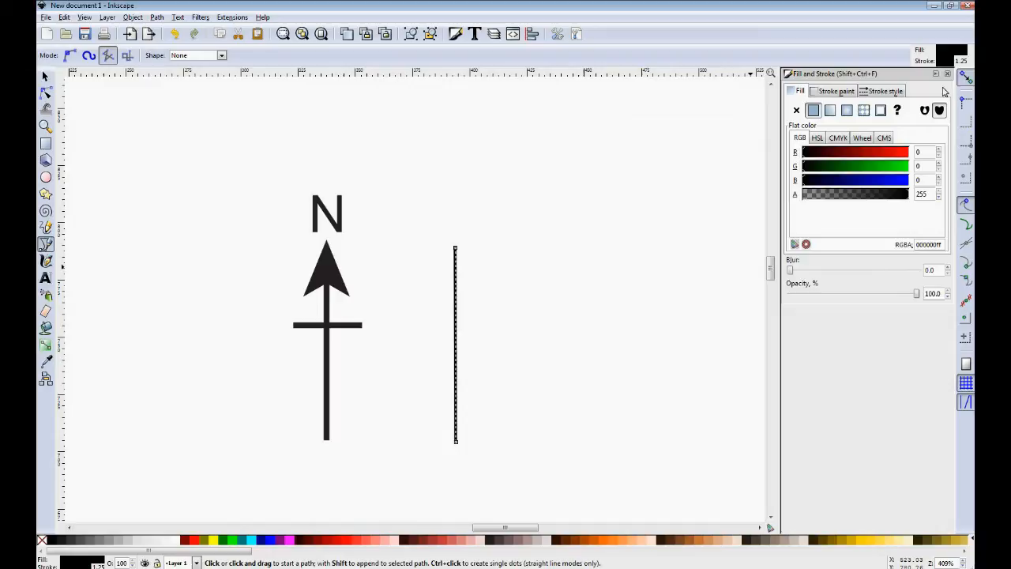
- Give the vertical line an arrowhead from the Start Markers list
{"action": "left_click", "coordinate": [885, 90]}
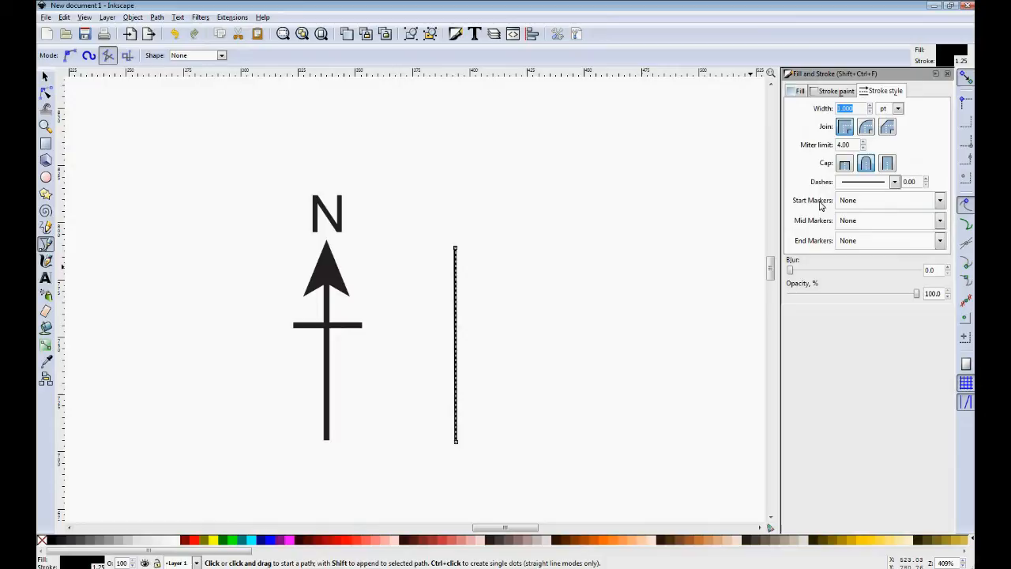
{"action": "left_click", "coordinate": [889, 240]}
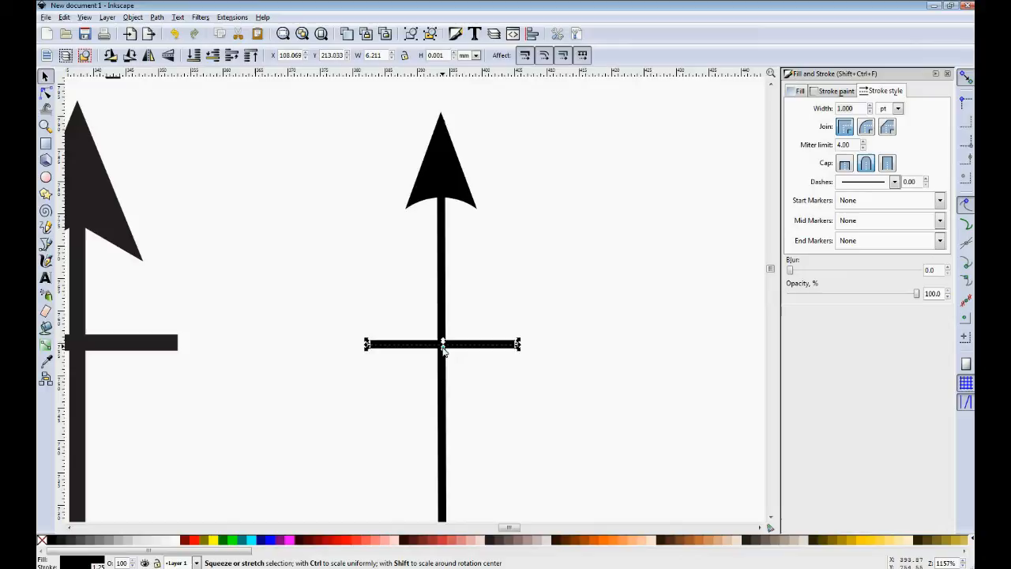
- Resize and position the horizontal crossbar across the arrow shaft
{"action": "left_click_drag", "start_coordinate": [442, 344], "coordinate": [482, 348]}
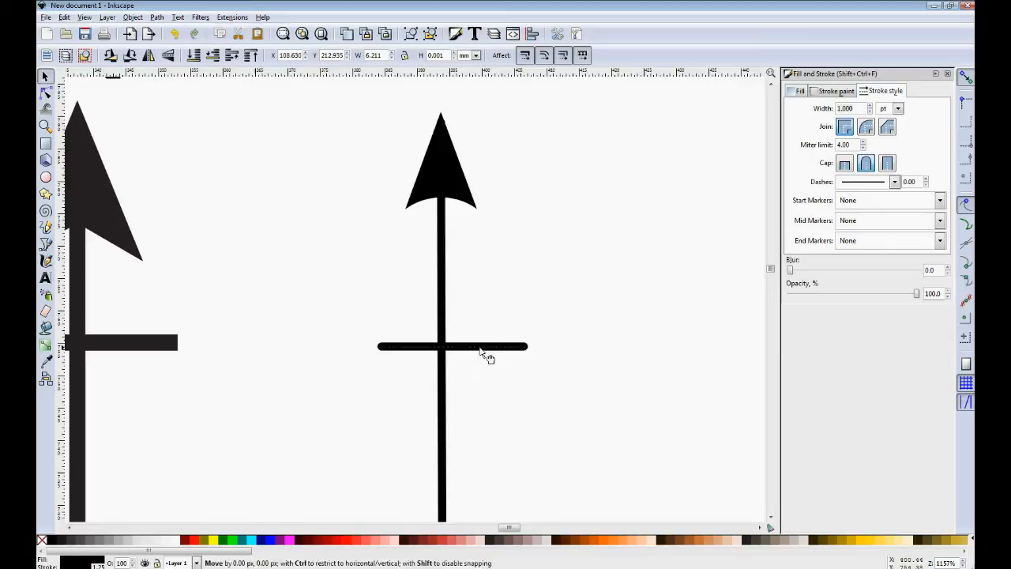
{"action": "left_click", "coordinate": [451, 346]}
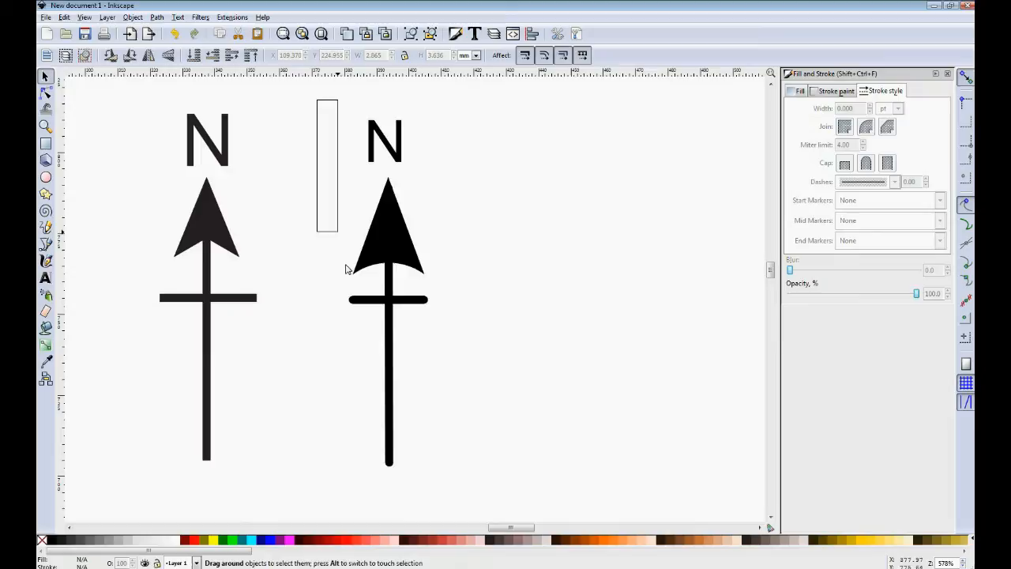
- Switch to the document explaining hachures with the tapered Top/Bottom of slope wedge
{"action": "left_click", "coordinate": [133, 16]}
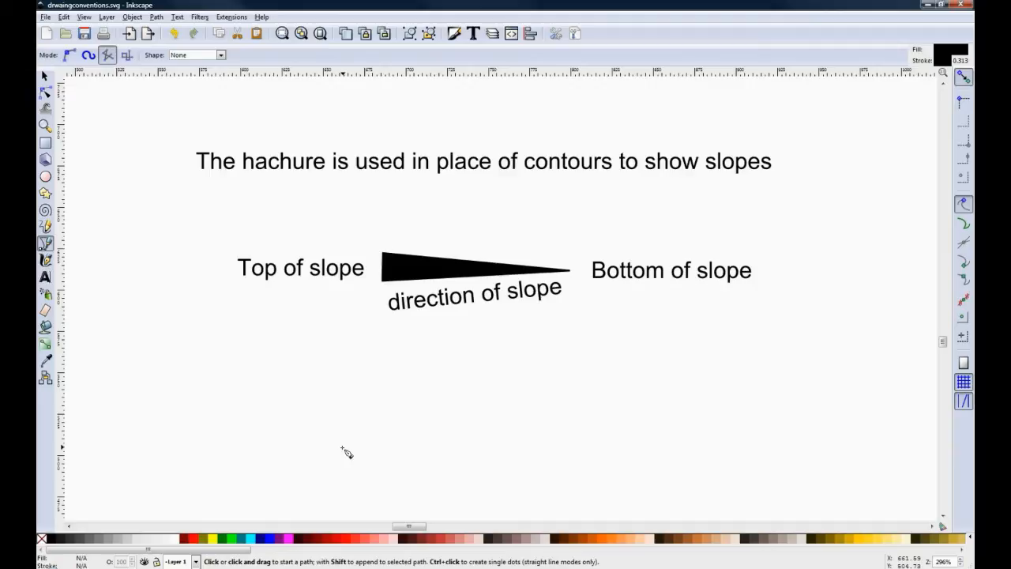
{"action": "left_click", "coordinate": [316, 477]}
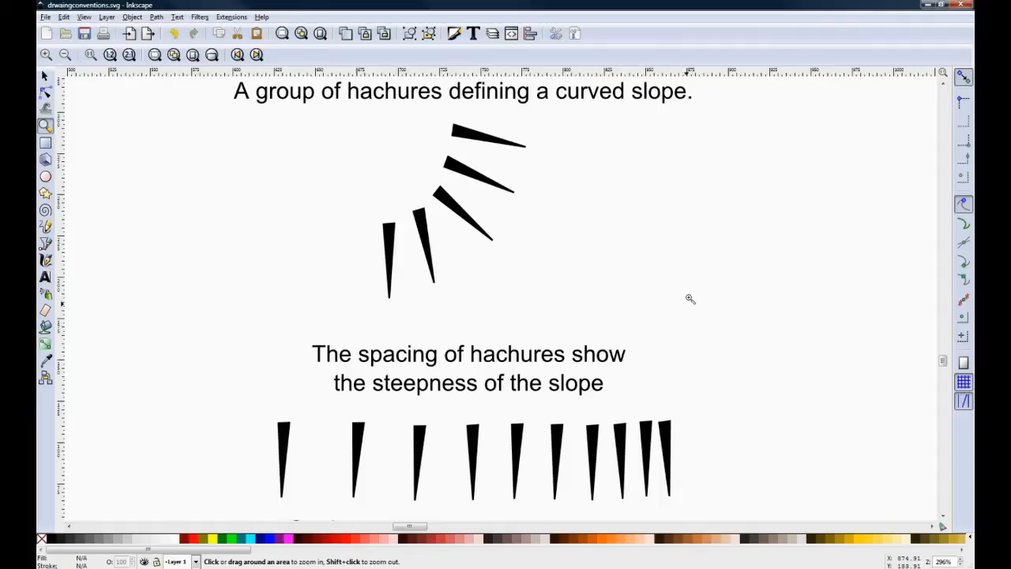
- Scroll down to the curved-slope hachures and spacing-versus-steepness examples
{"action": "scroll", "scroll_direction": "down", "scroll_amount": 3}
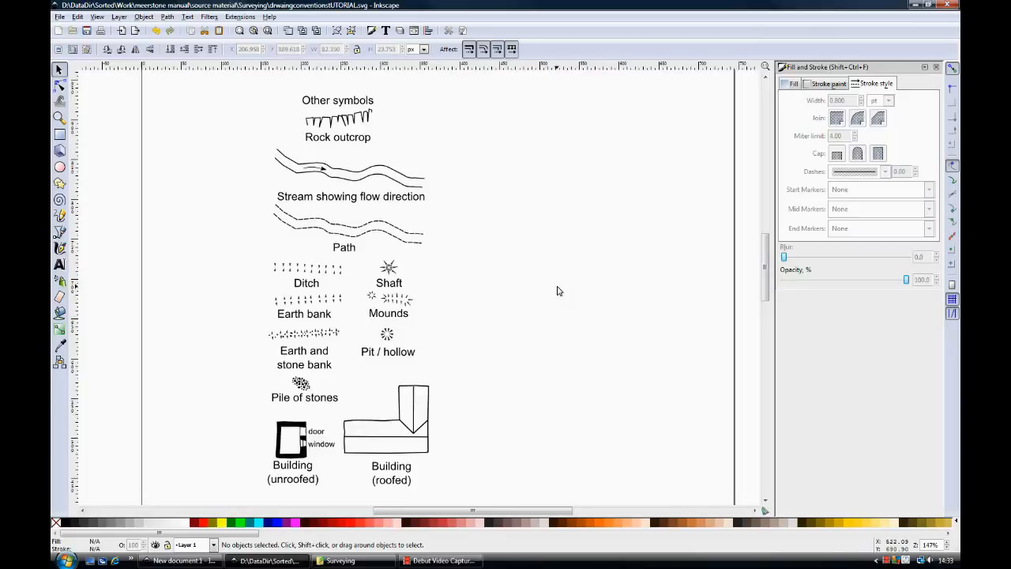
{"action": "mouse_move", "coordinate": [554, 237]}
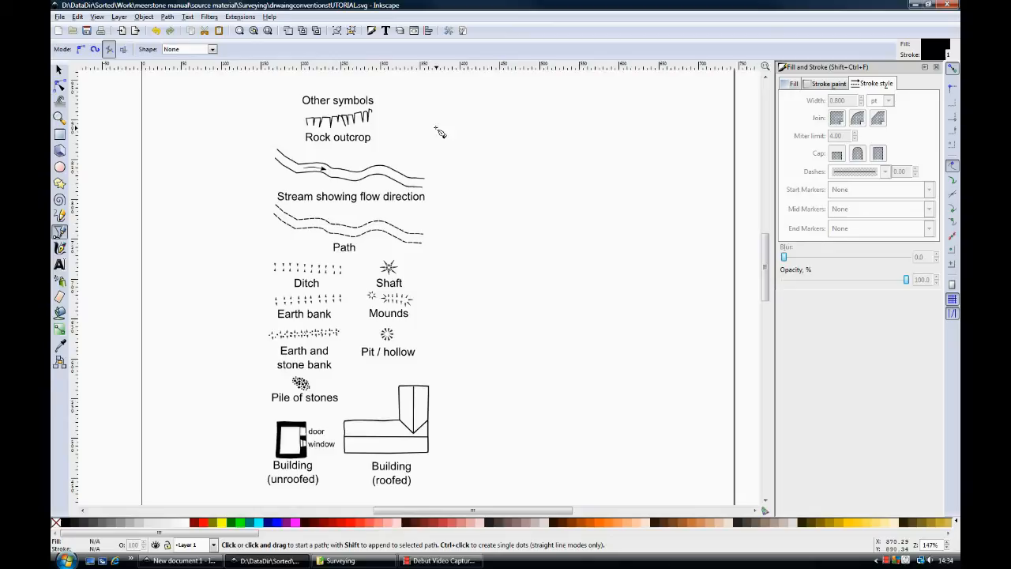
- Click successive pen nodes forming a toothed outcrop line beside the Rock outcrop symbol
{"action": "left_click", "coordinate": [467, 120]}
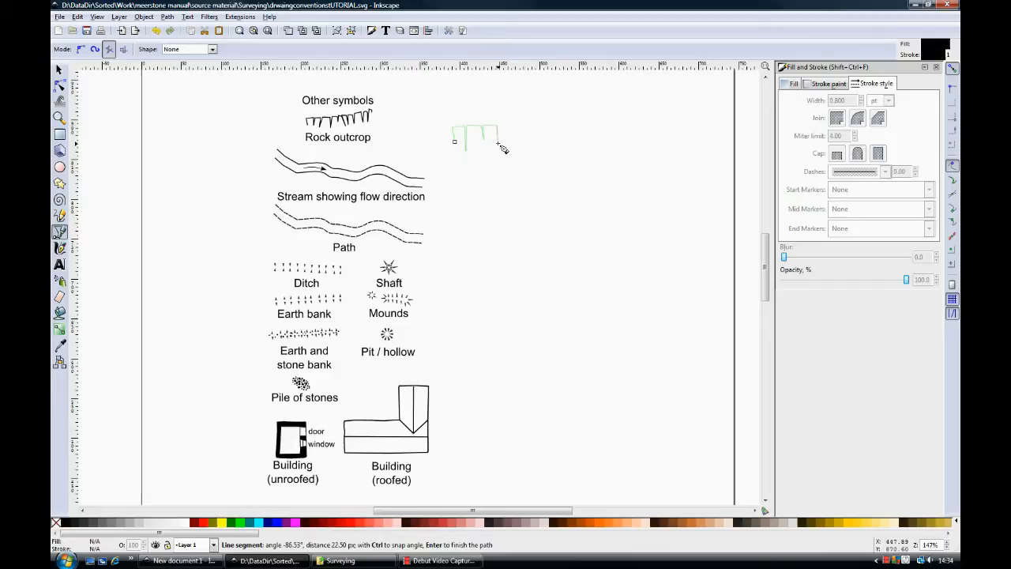
{"action": "left_click", "coordinate": [533, 126]}
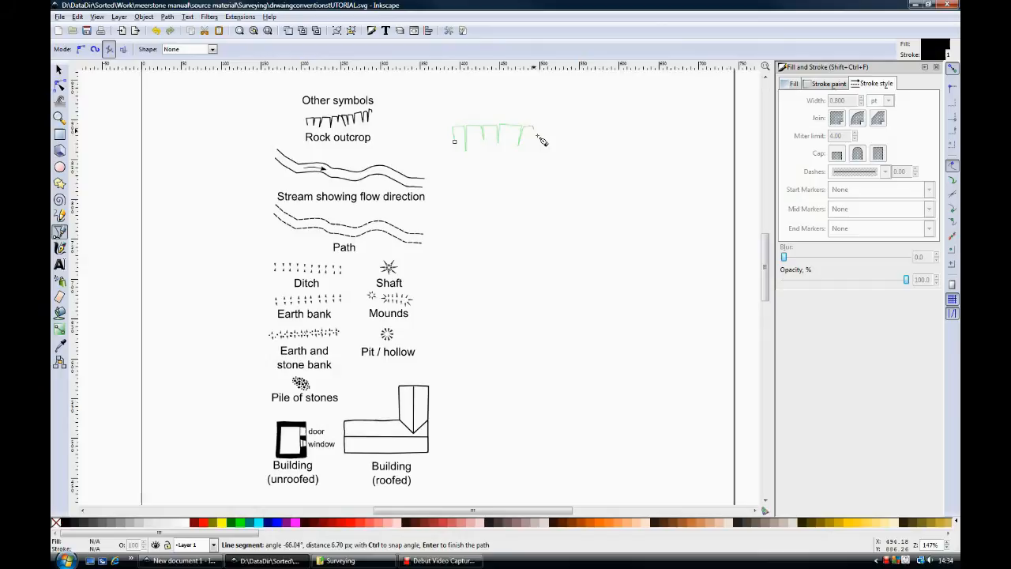
{"action": "left_click", "coordinate": [569, 119]}
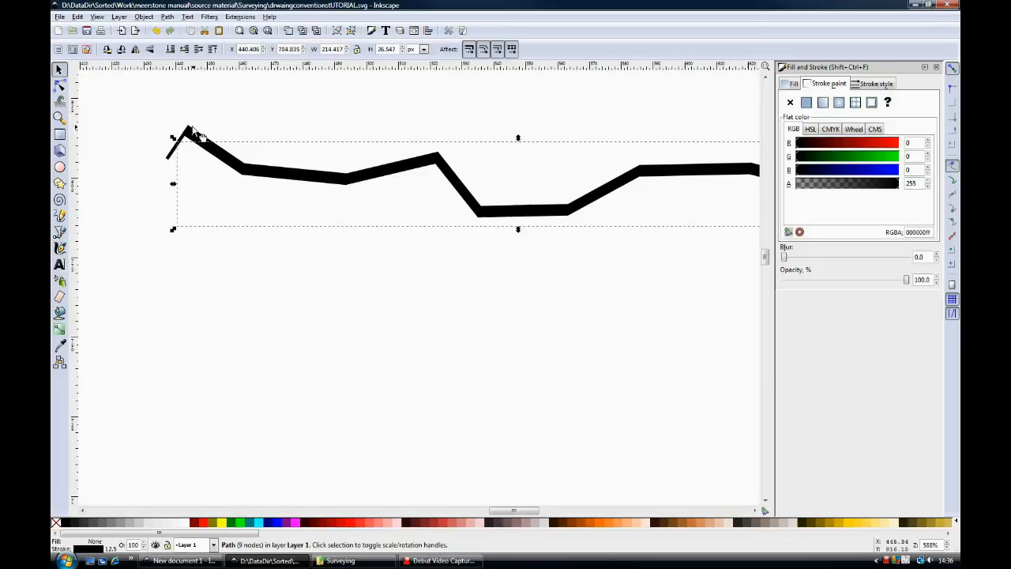
- Apply a dash pattern to the thick zigzag line's stroke in Fill and Stroke
{"action": "left_click", "coordinate": [876, 83]}
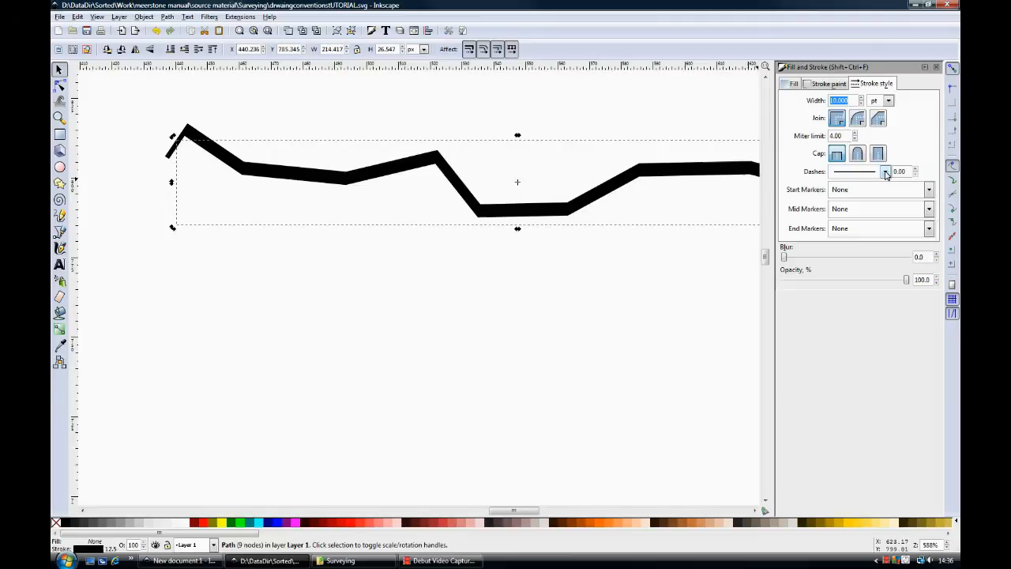
{"action": "left_click", "coordinate": [887, 171]}
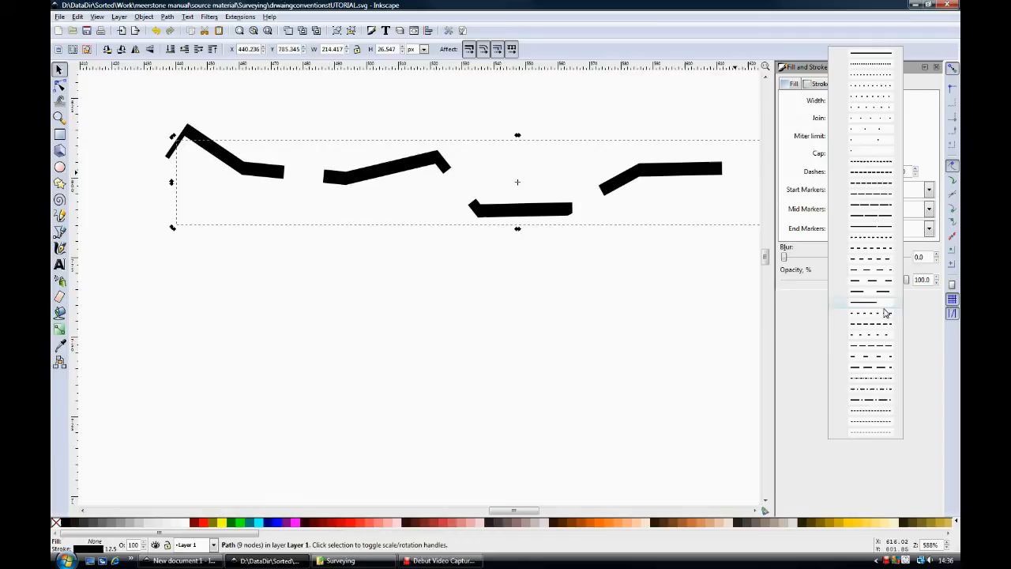
{"action": "left_click", "coordinate": [870, 305]}
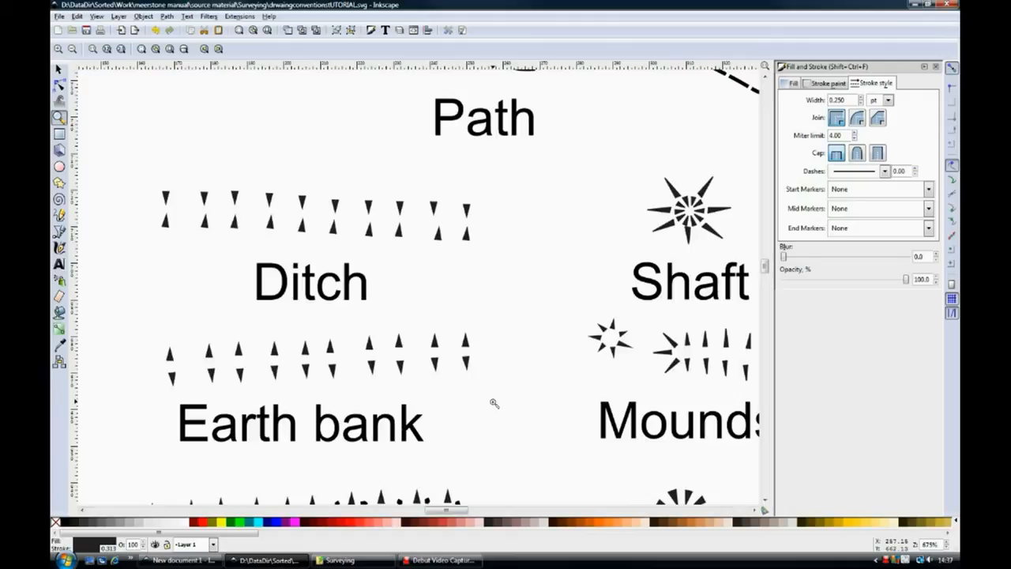
{"action": "scroll", "scroll_direction": "down", "scroll_amount": 3}
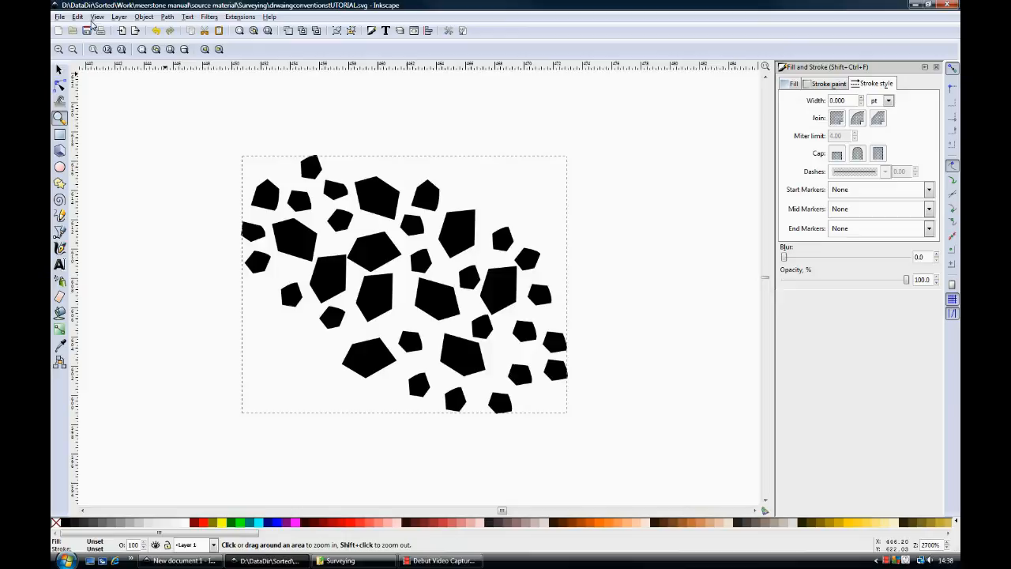
- Zoom in on the pile of stones and give the new stone a 0.25 stroke width
{"action": "left_click", "coordinate": [59, 70]}
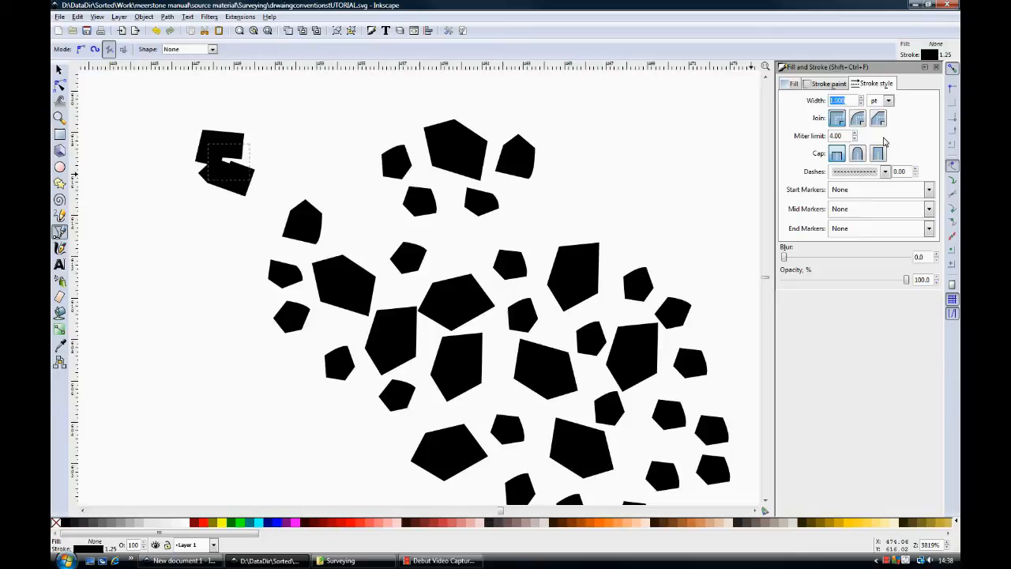
{"action": "type", "text": "0.25"}
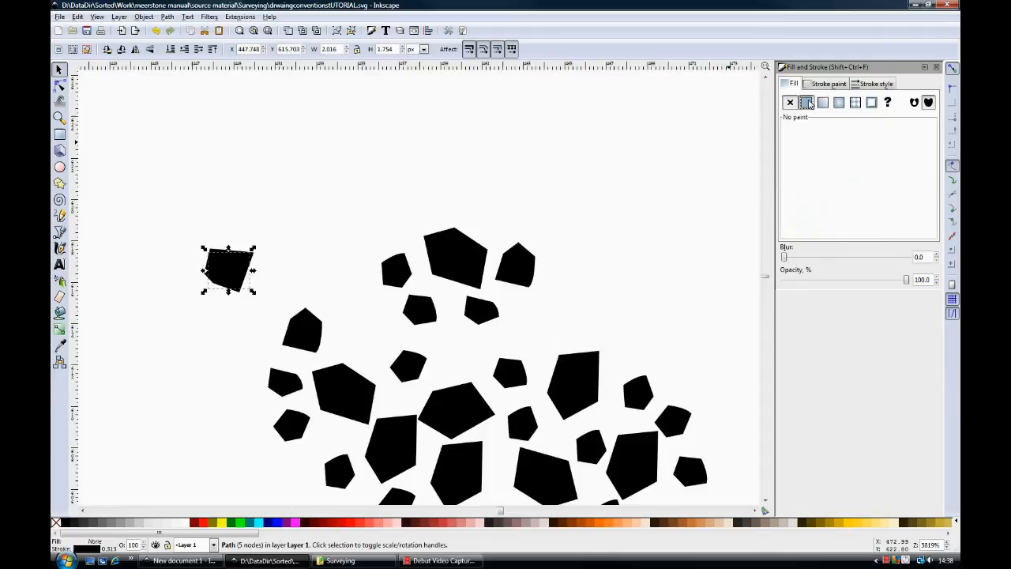
- Fill the stone with flat colour, then rotate, reposition and node-edit a copied stone
{"action": "left_click", "coordinate": [77, 16]}
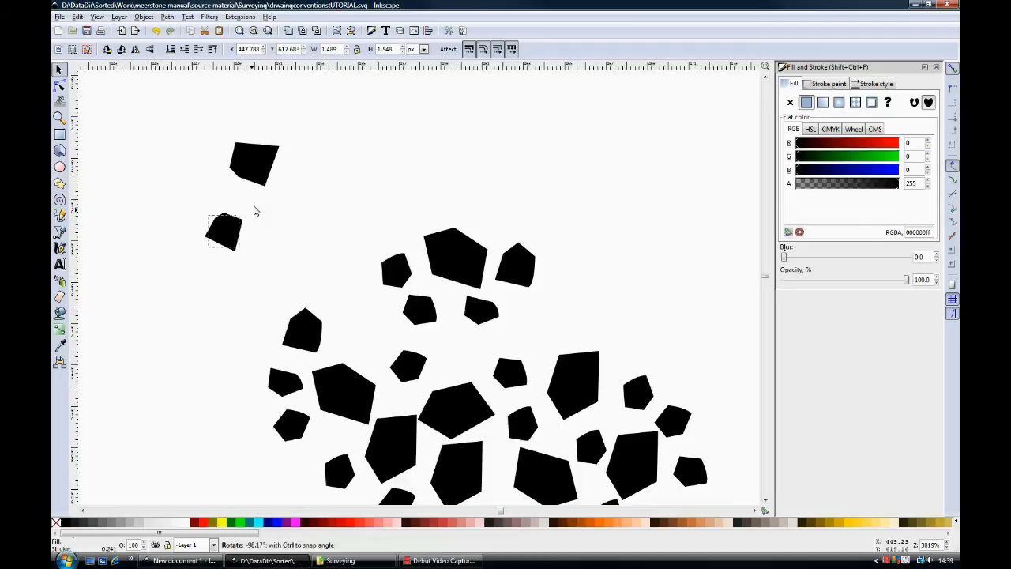
{"action": "left_click_drag", "start_coordinate": [223, 233], "coordinate": [280, 202]}
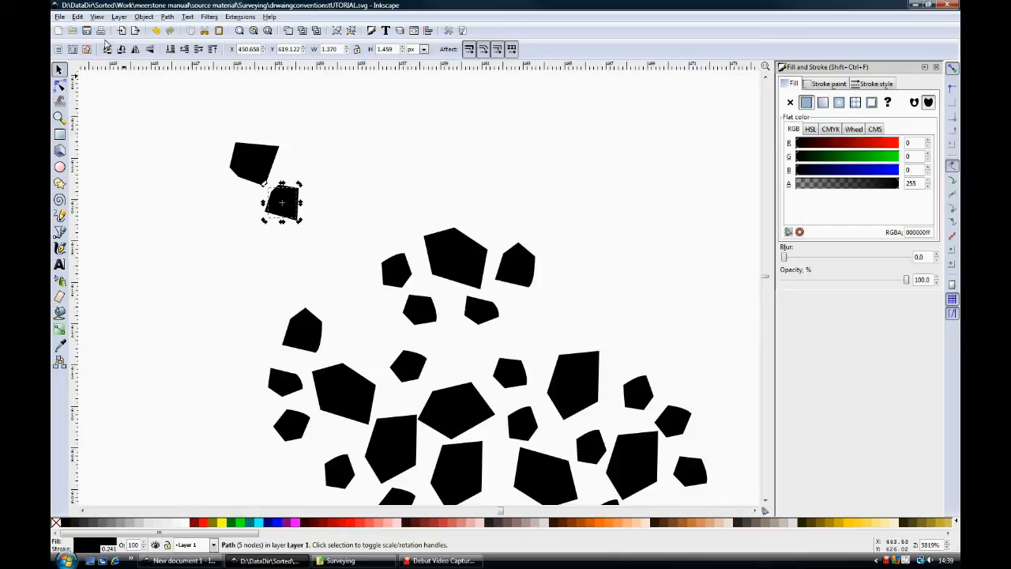
{"action": "left_click_drag", "start_coordinate": [280, 201], "coordinate": [196, 142]}
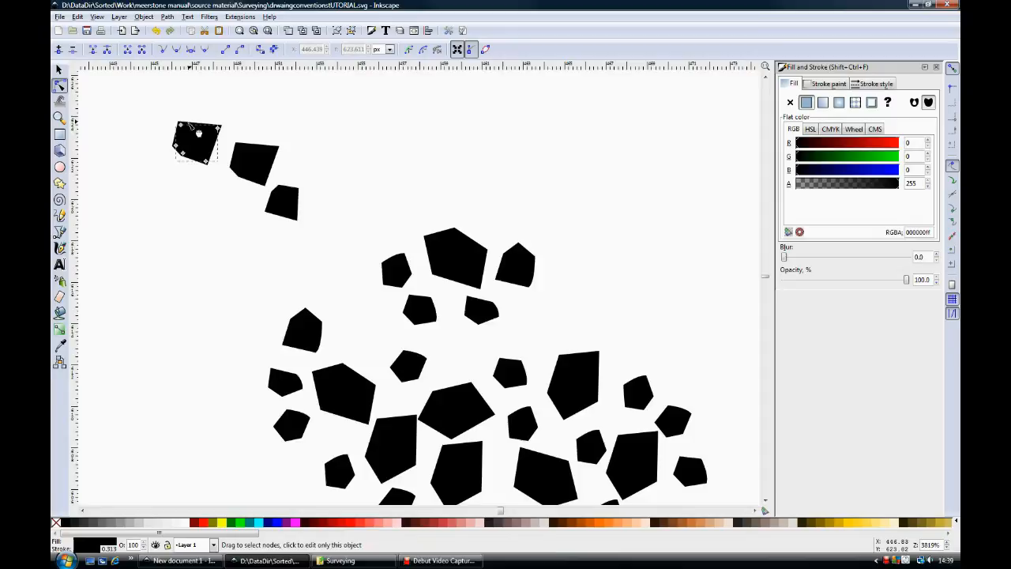
{"action": "left_click", "coordinate": [144, 16]}
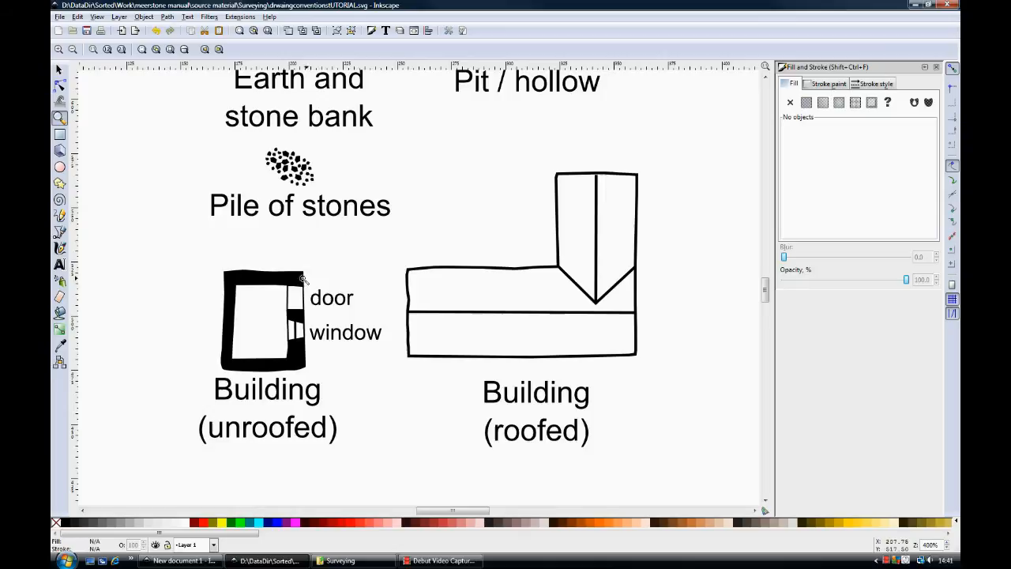
{"action": "mouse_move", "coordinate": [422, 330]}
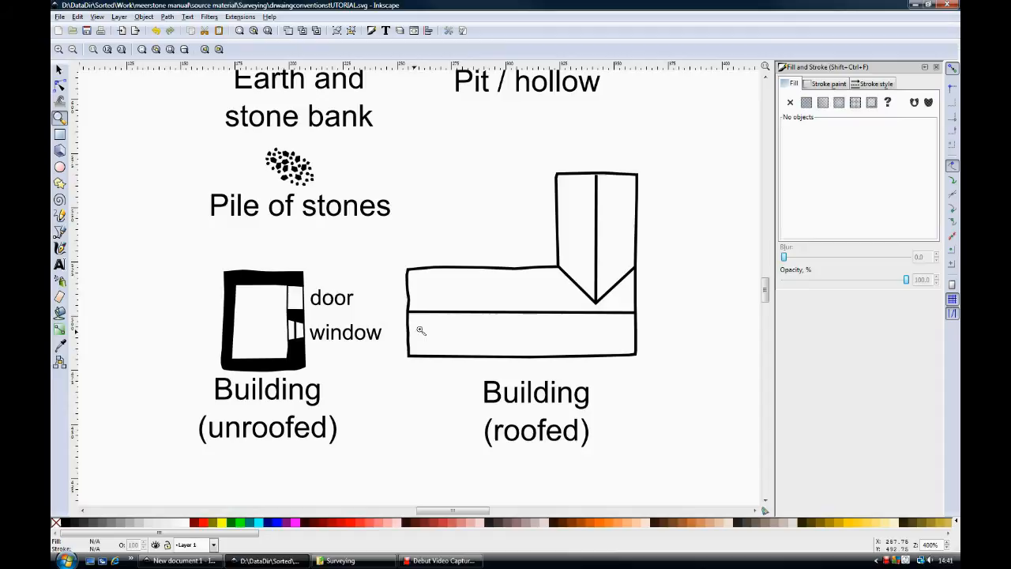
{"action": "mouse_move", "coordinate": [485, 226]}
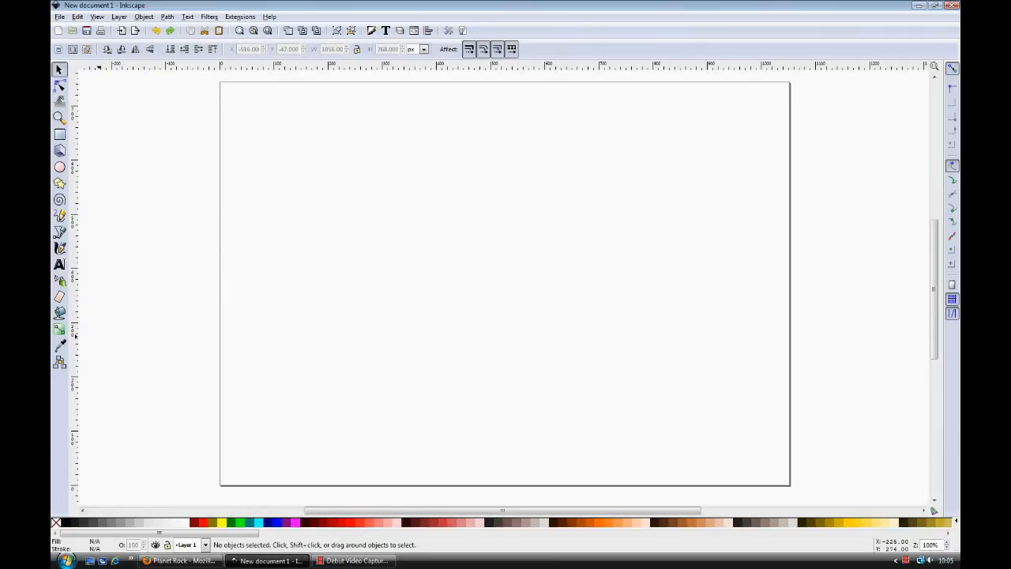
{"action": "mouse_move", "coordinate": [190, 328]}
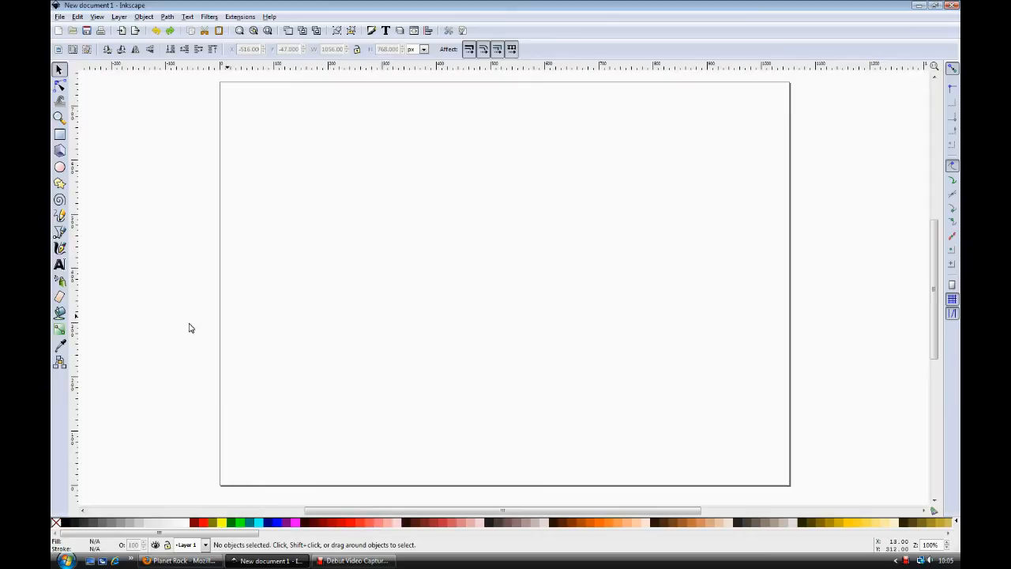
- Open the File menu over the blank New document 1
{"action": "left_click", "coordinate": [59, 17]}
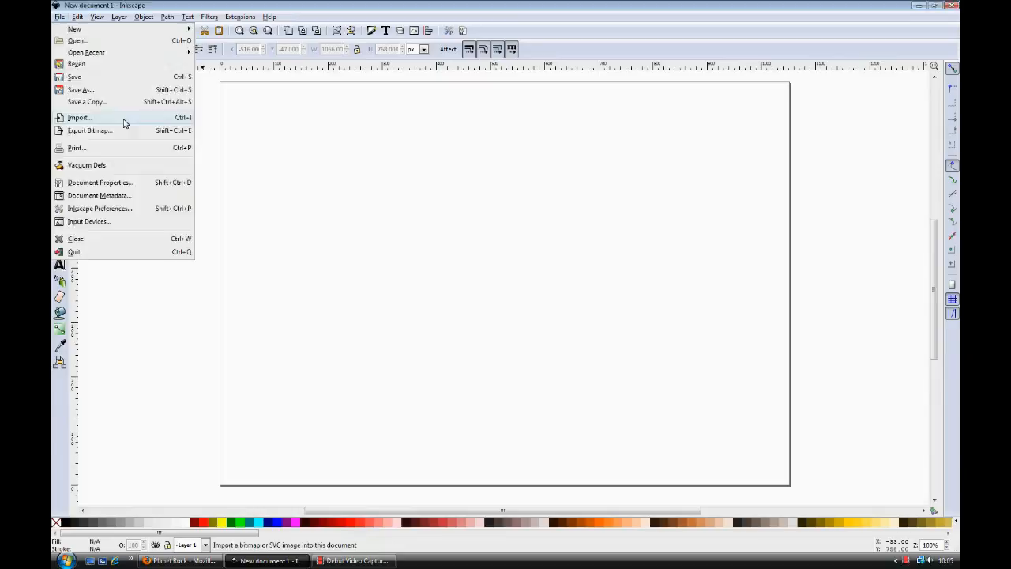
- Import the scanned field-sketch JPEG, choosing embed instead of link
{"action": "left_click", "coordinate": [79, 117]}
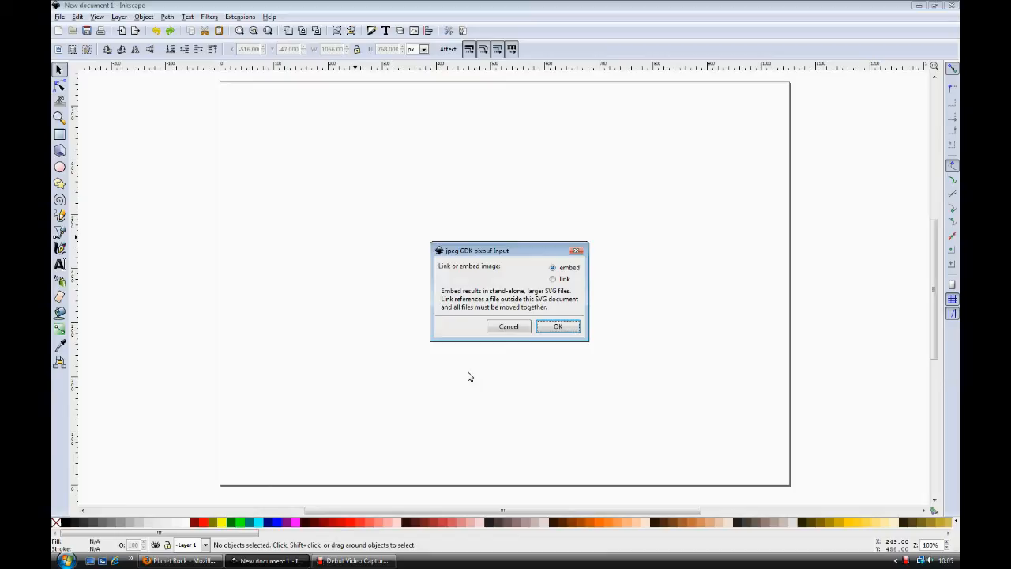
{"action": "mouse_move", "coordinate": [579, 280]}
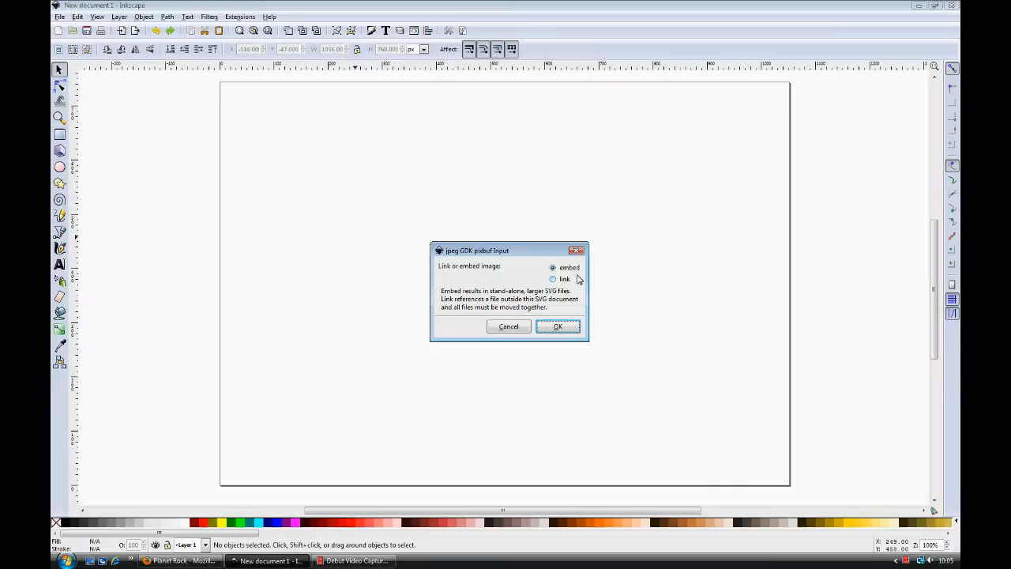
{"action": "mouse_move", "coordinate": [632, 275]}
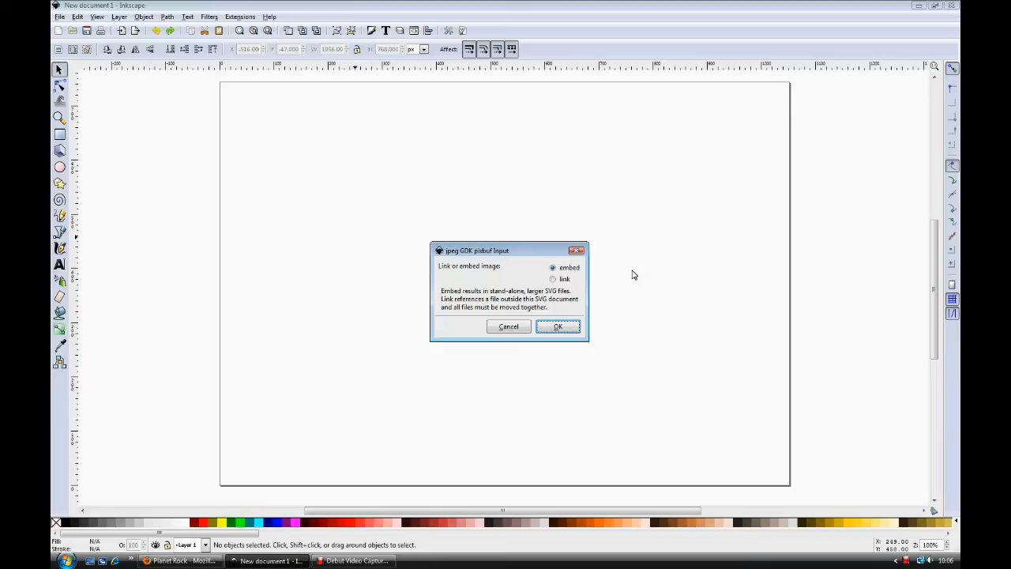
{"action": "left_click", "coordinate": [558, 326]}
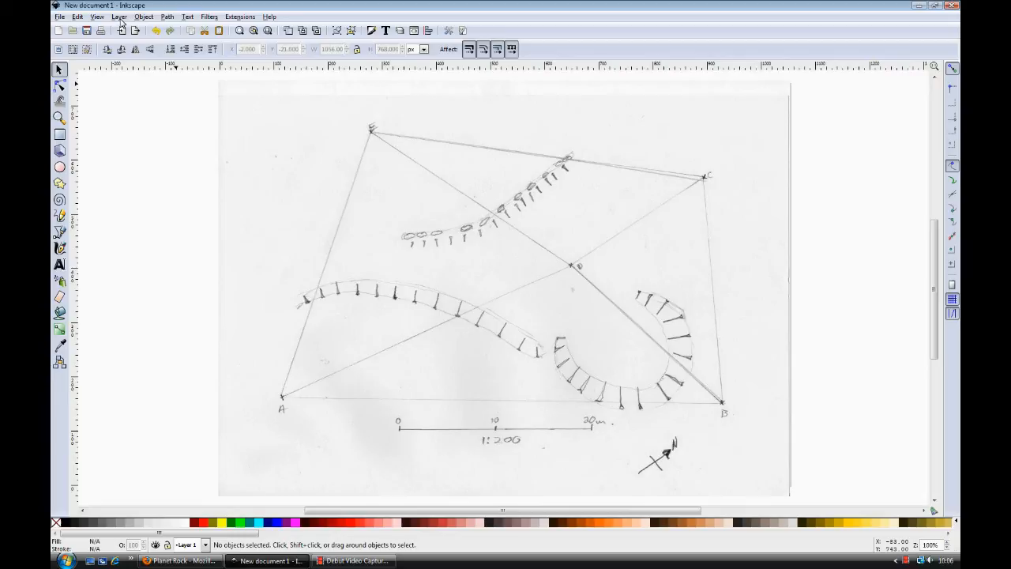
- In the Layers panel, rename Layer 1 to 'field sketch', lock it, and add a 'drawing' layer
{"action": "left_click", "coordinate": [118, 17]}
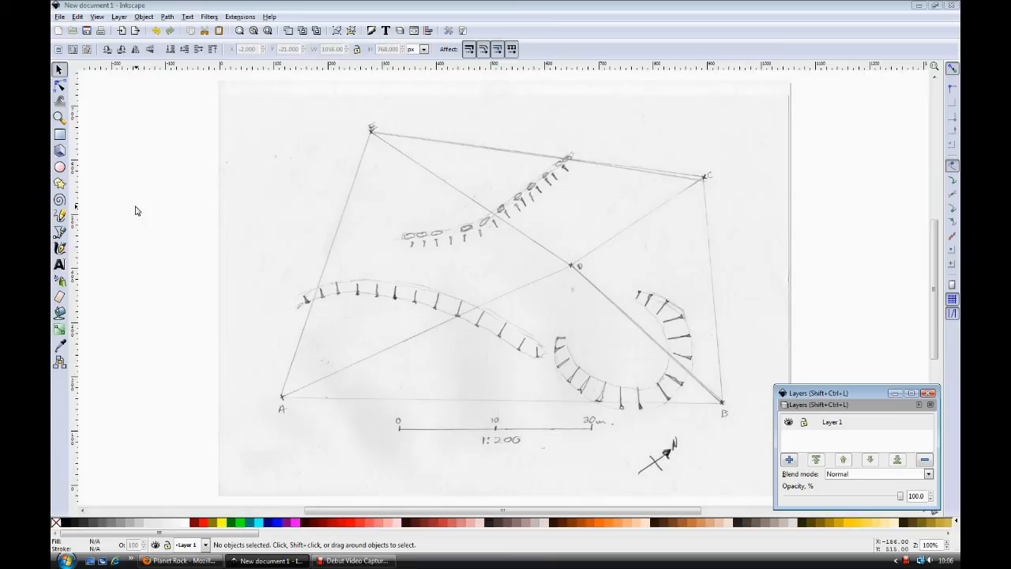
{"action": "left_click", "coordinate": [788, 421]}
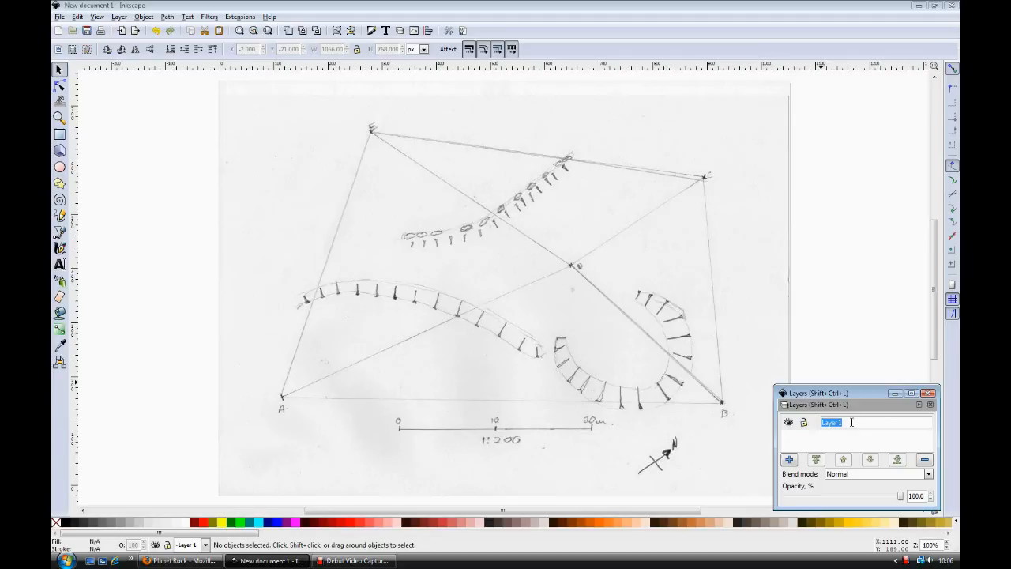
{"action": "type", "text": "field sketch"}
{"action": "type", "text": "drawing"}
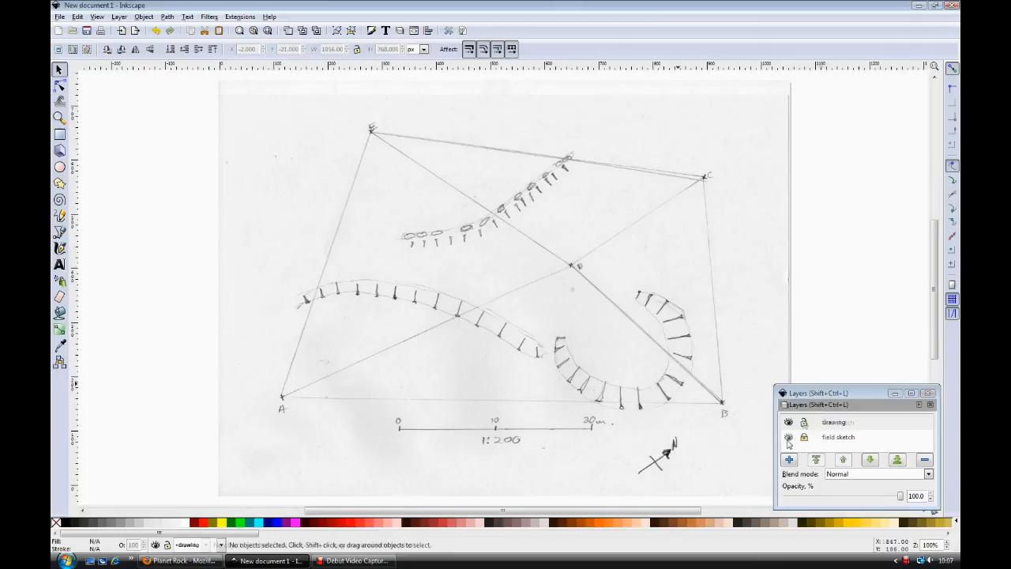
{"action": "double_click", "coordinate": [835, 422]}
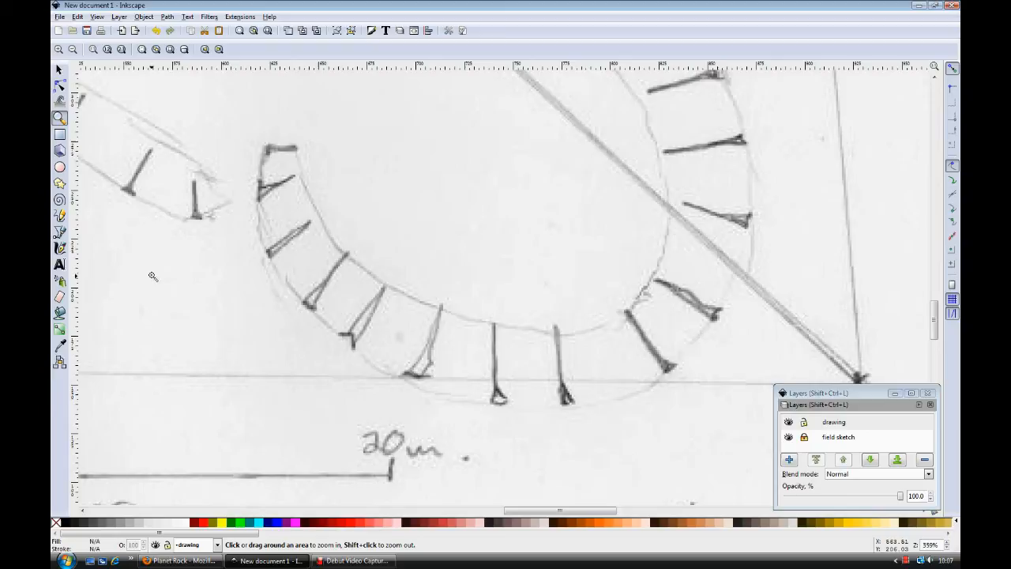
{"action": "mouse_move", "coordinate": [60, 232]}
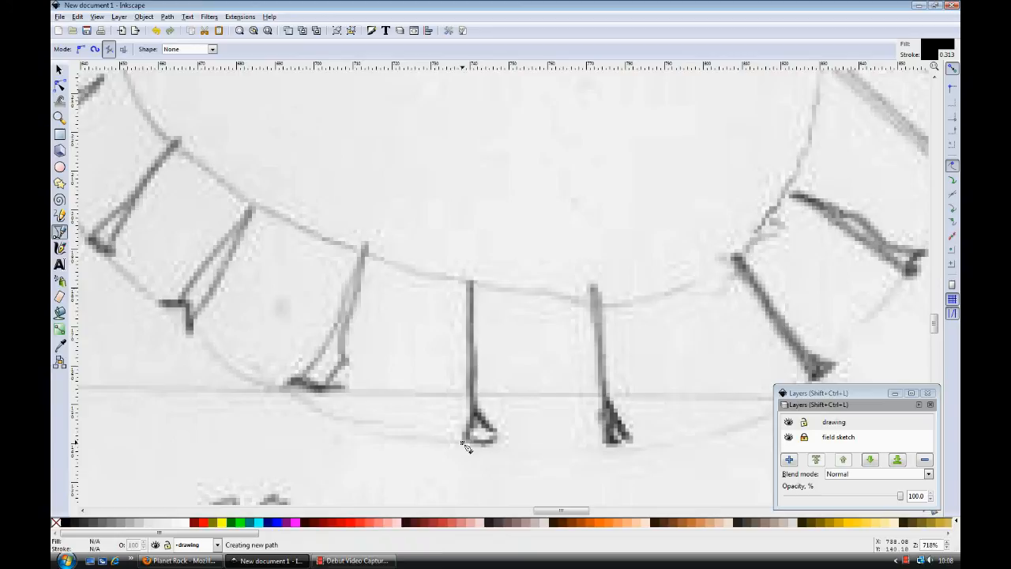
- Place the first pen node of a hachure wedge over a sketch tick on the curved bank
{"action": "left_click", "coordinate": [466, 448]}
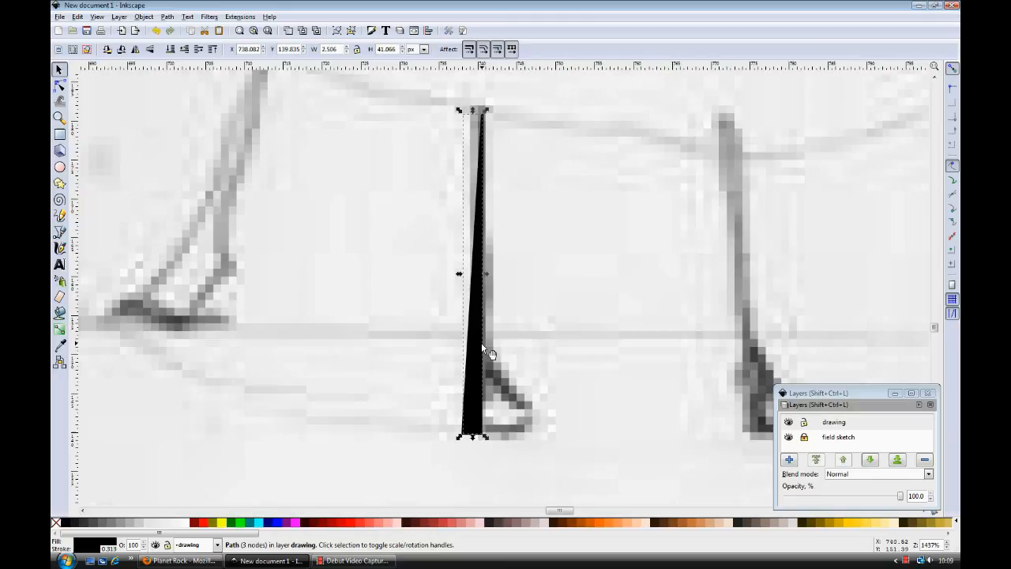
- Select the traced hachure and zoom in on the curved bank's neighbouring hachures
{"action": "left_click", "coordinate": [77, 16]}
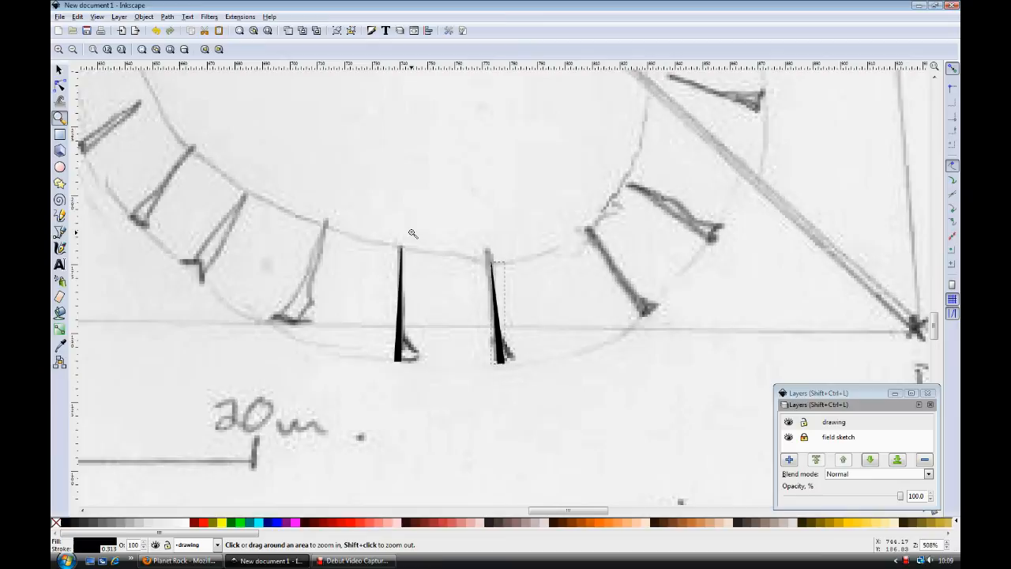
{"action": "left_click", "coordinate": [787, 437]}
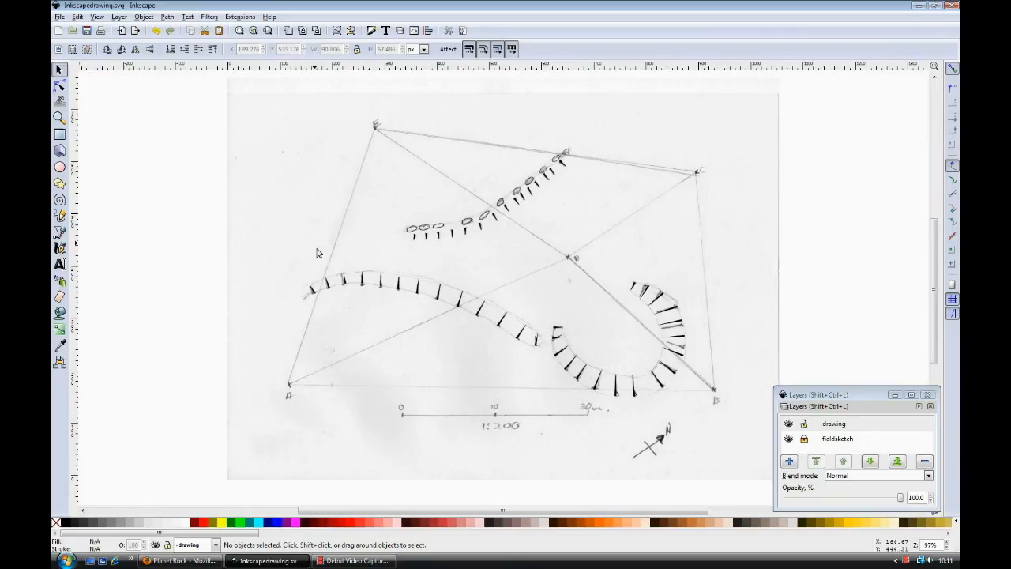
- Toggle the fieldsketch layer's visibility off, on, and off again, leaving it hidden
{"action": "left_click", "coordinate": [789, 440]}
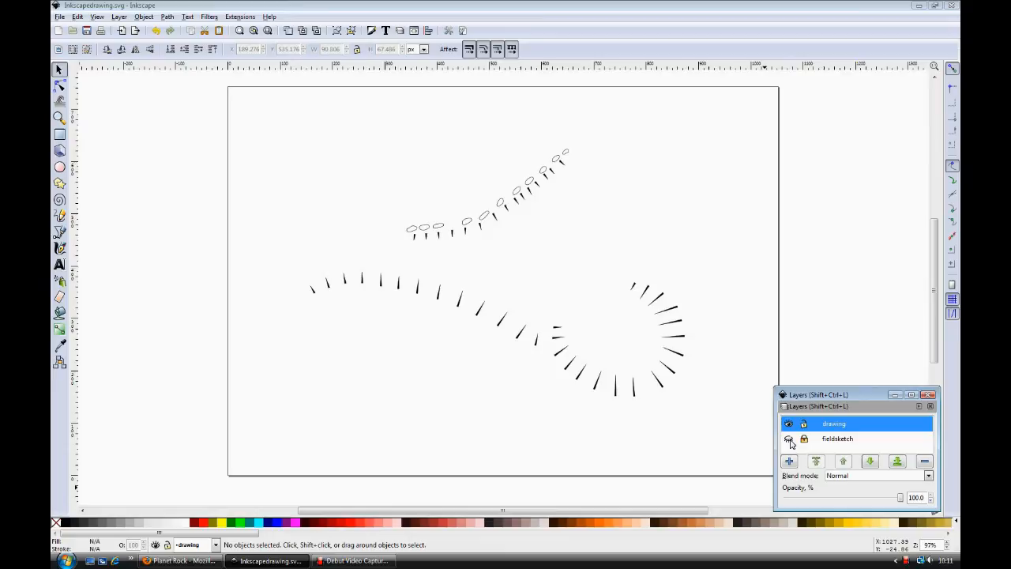
{"action": "left_click", "coordinate": [788, 440]}
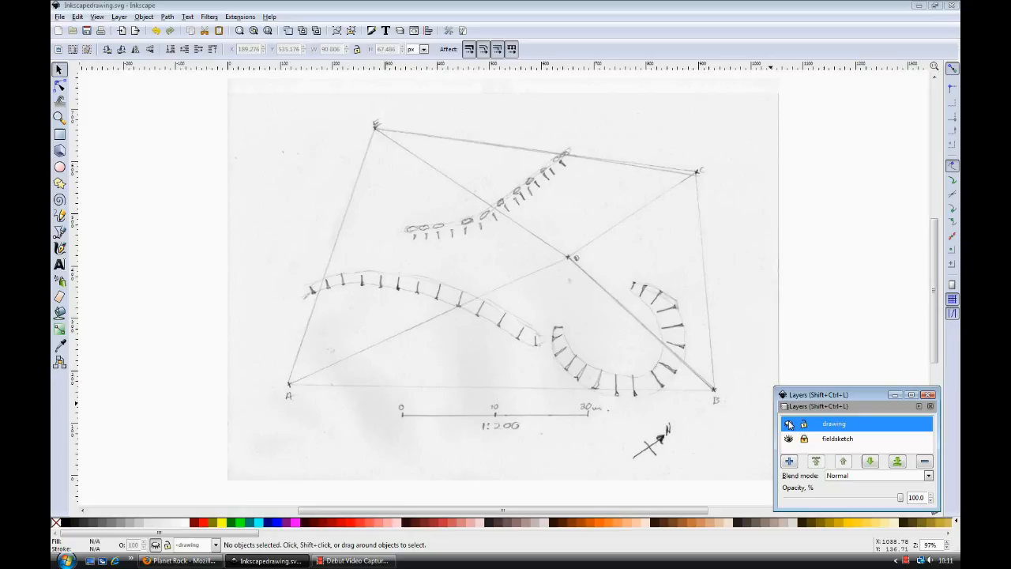
{"action": "left_click", "coordinate": [788, 439]}
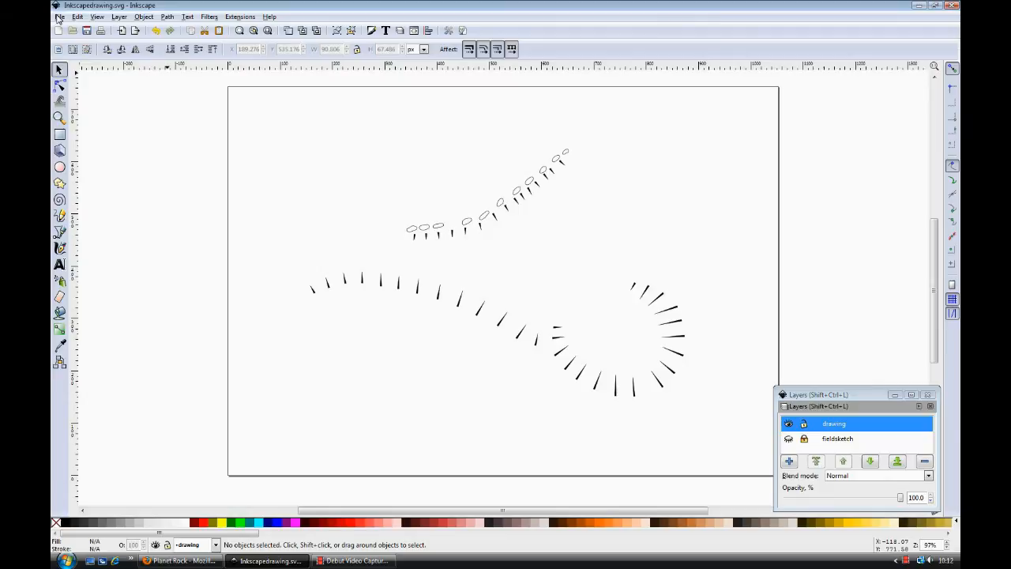
- Bring in the 1:200 scale bar from ScaleAndNarrows.svg and align it with the sketch's scale
{"action": "left_click", "coordinate": [354, 561]}
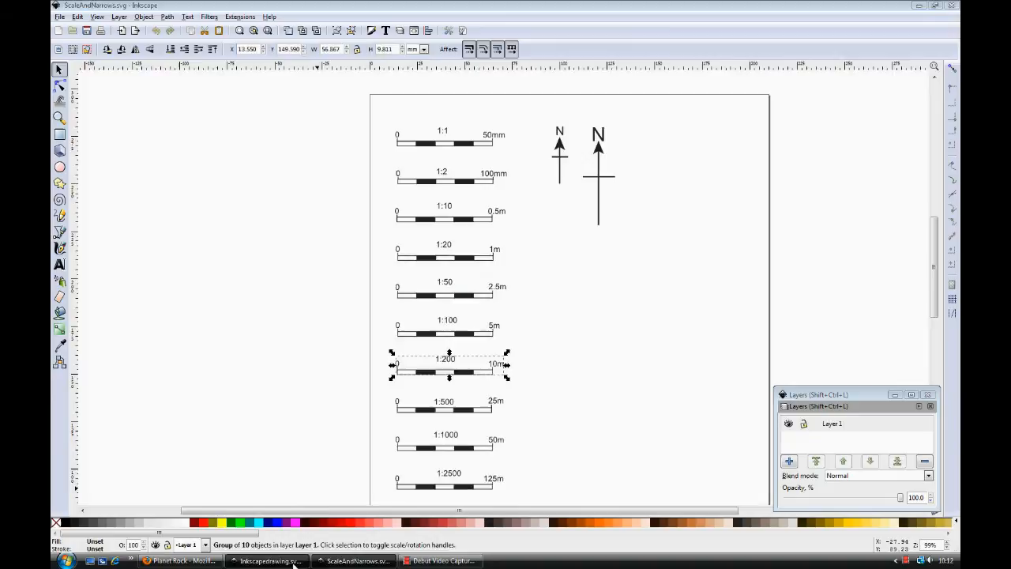
{"action": "mouse_move", "coordinate": [583, 160]}
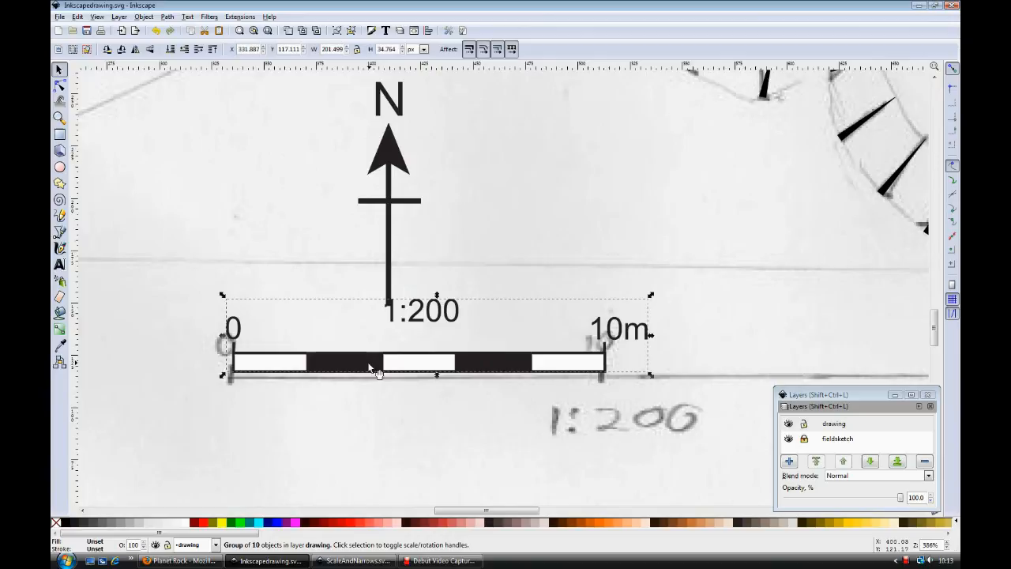
{"action": "left_click_drag", "start_coordinate": [371, 368], "coordinate": [363, 395]}
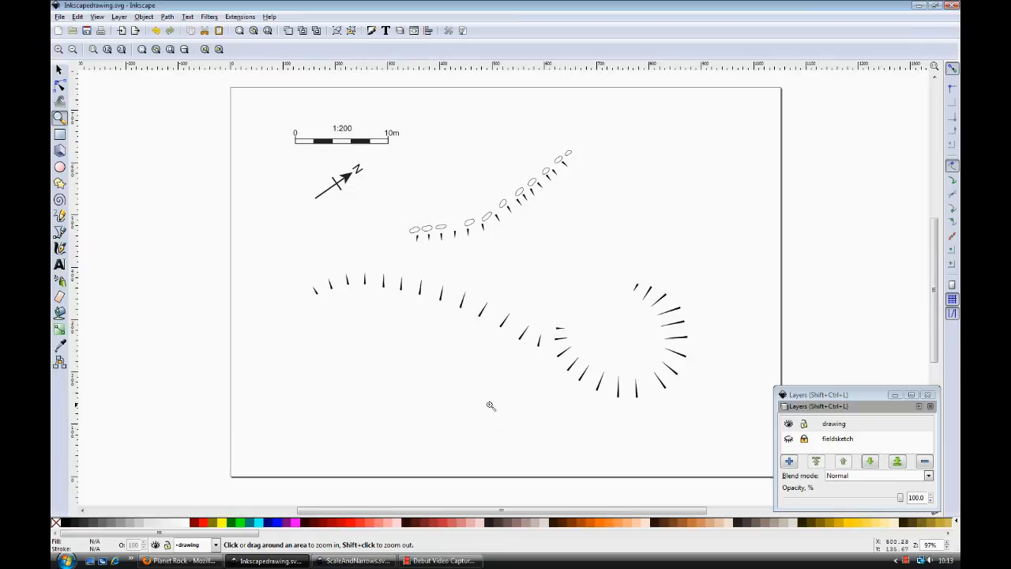
{"action": "mouse_move", "coordinate": [293, 480]}
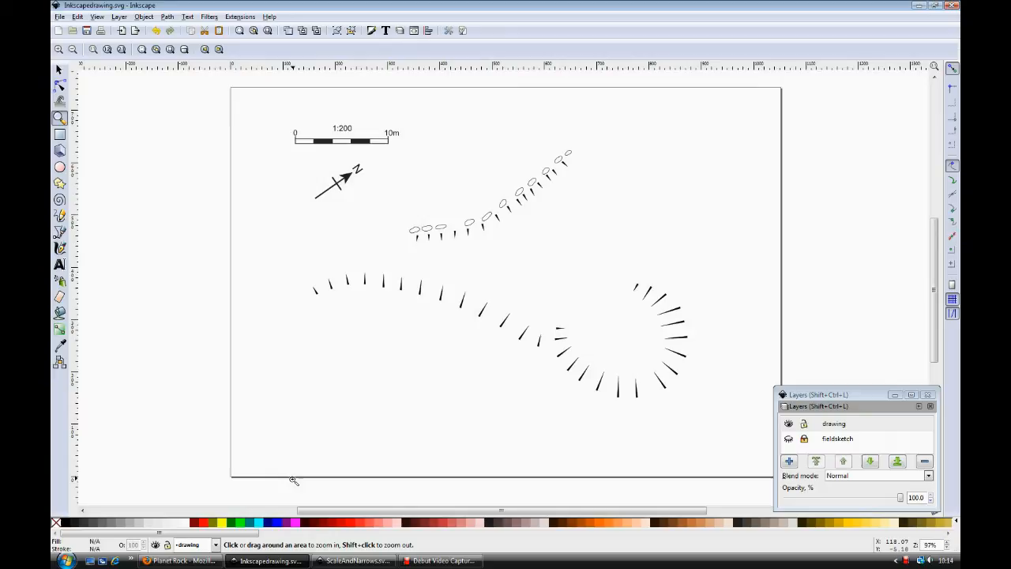